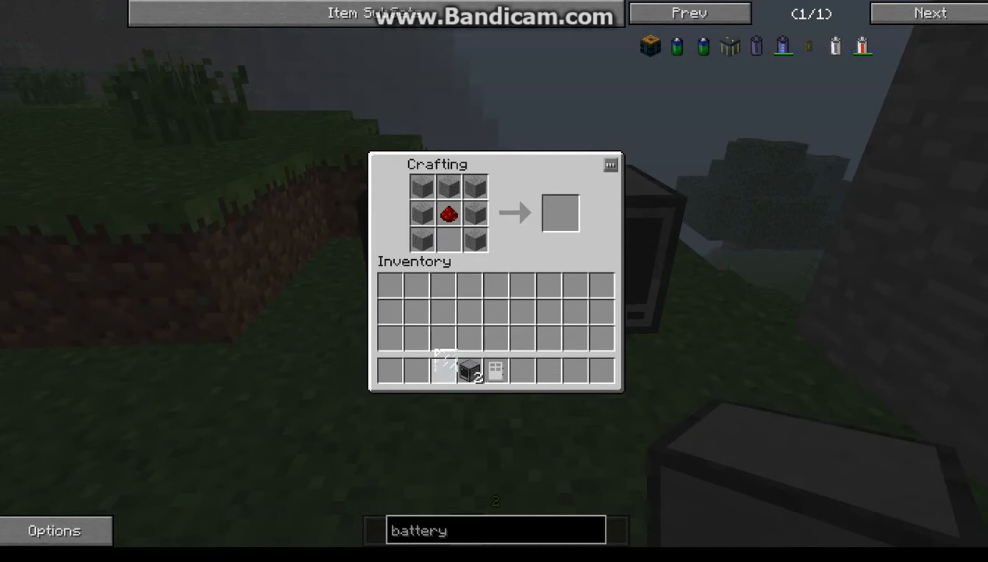
mouse_move(560, 212)
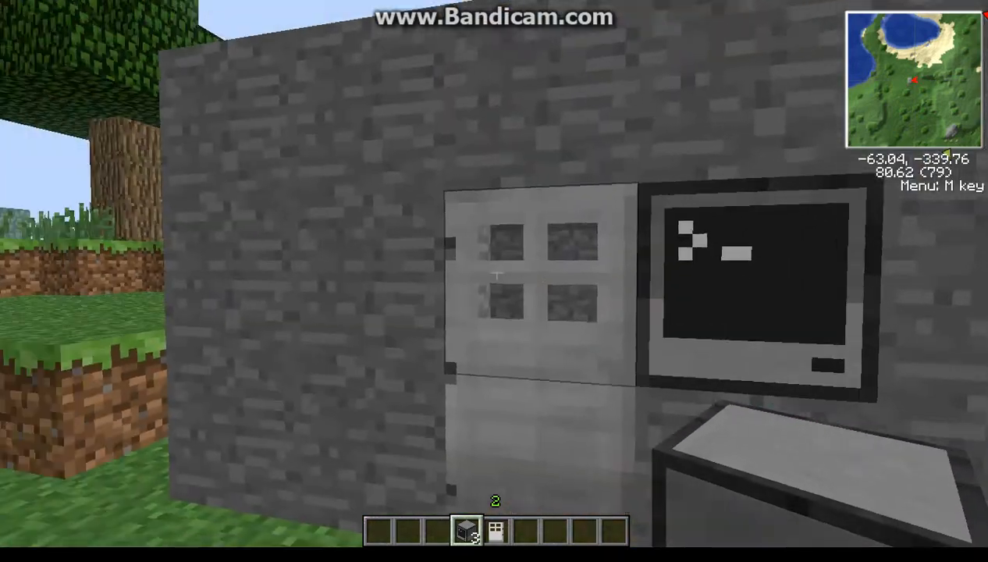
mouse_move(494, 281)
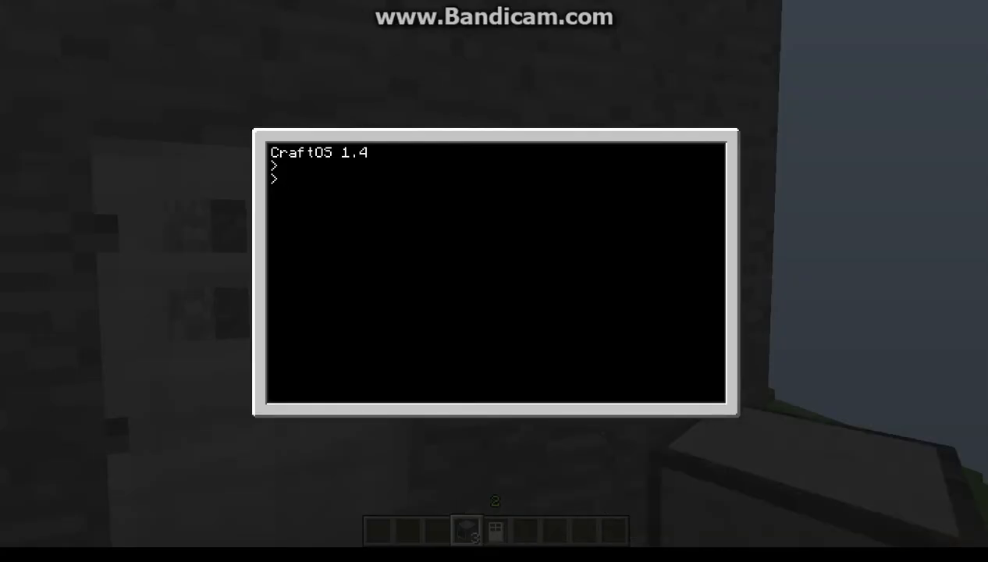
Write a startup program containing print ("Enter Password") and save it.
type("edit")
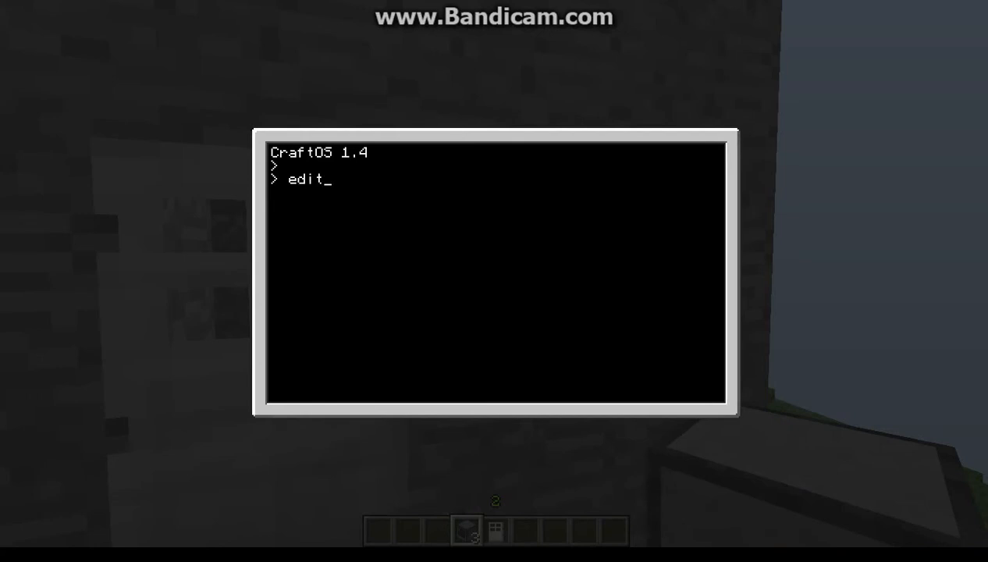
type("startu")
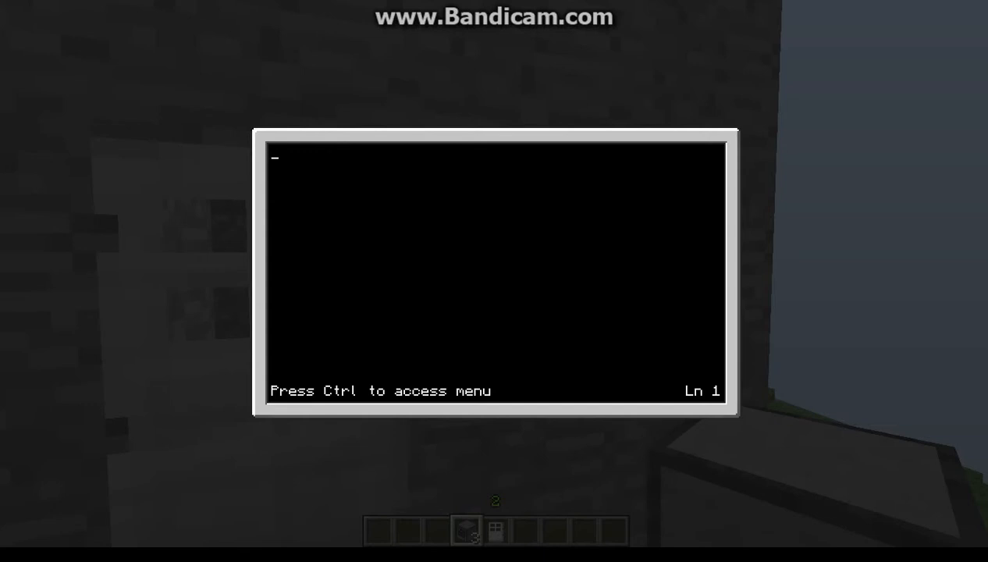
type("print")
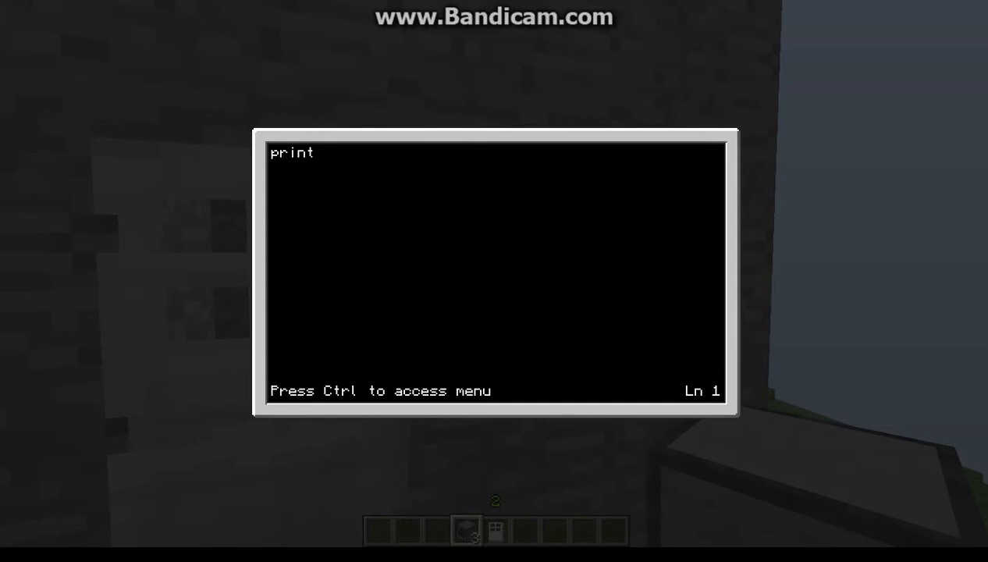
type("C")
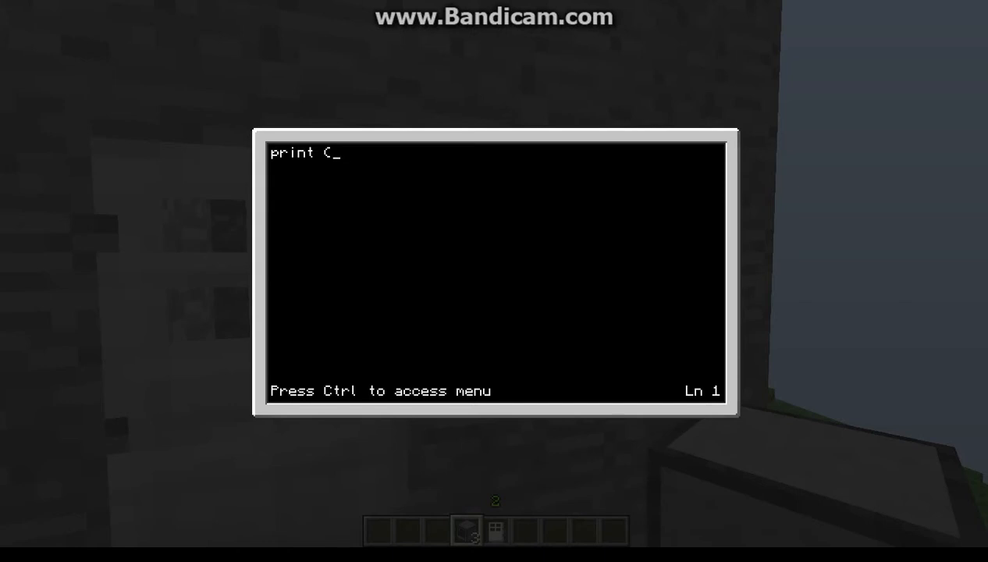
type("\"Enter Pa")
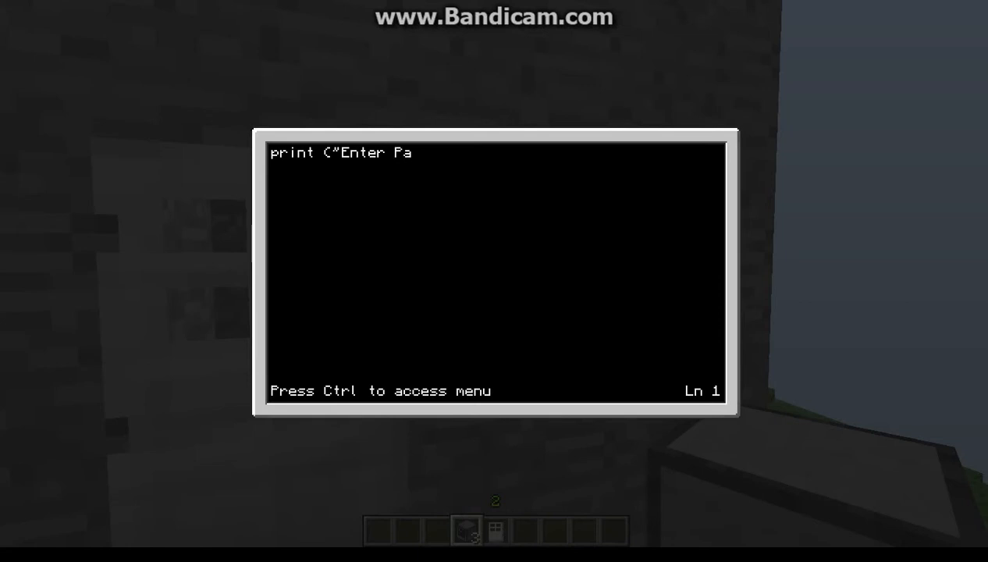
type("sswor")
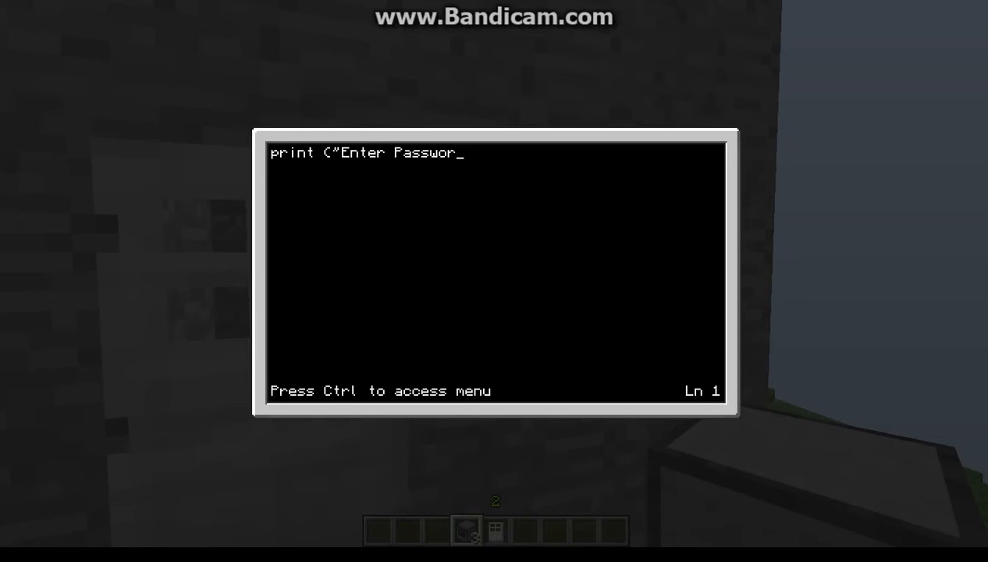
type("d\")")
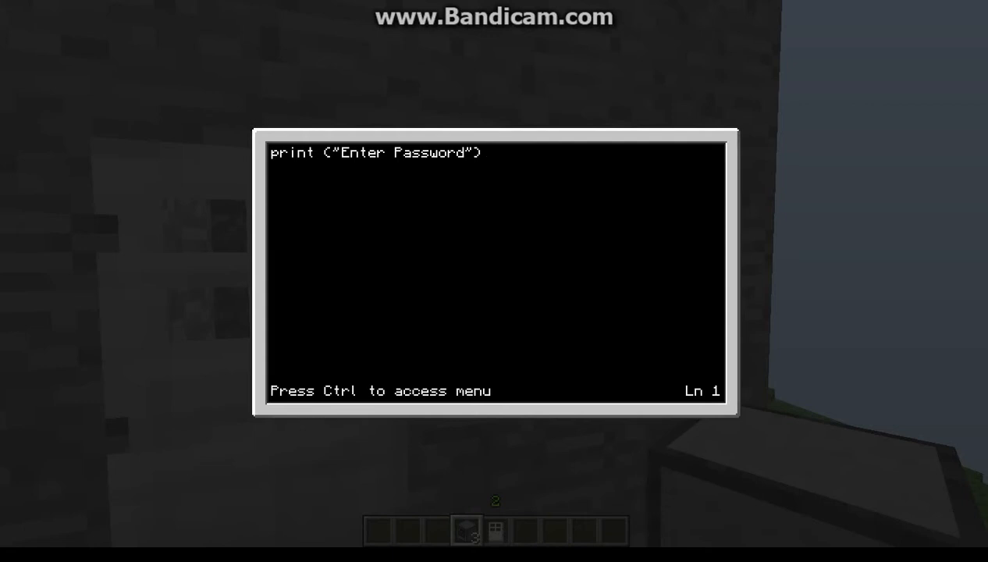
key("ctrl")
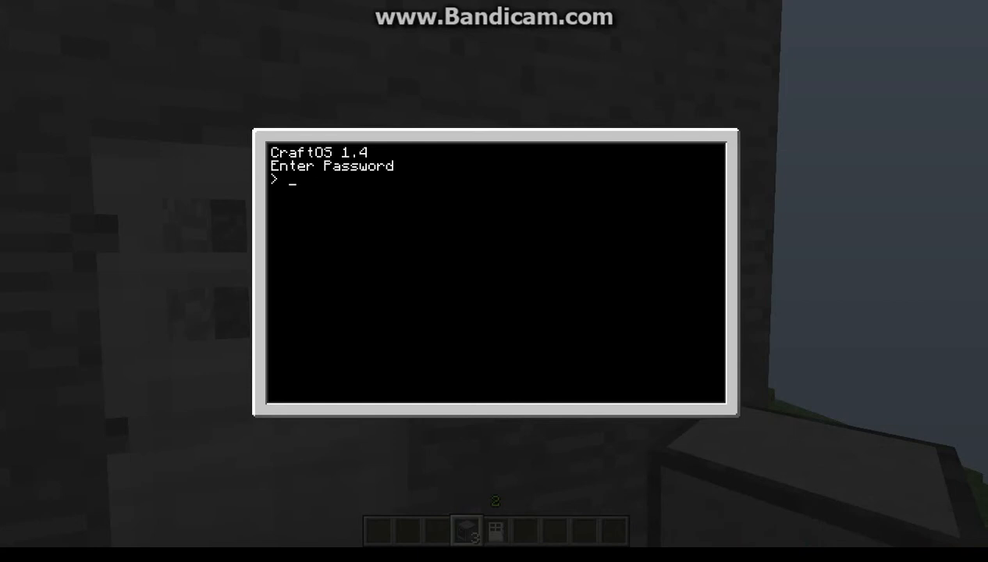
Open a new program file named Barney in the editor, correcting the mistyped name.
type("edit")
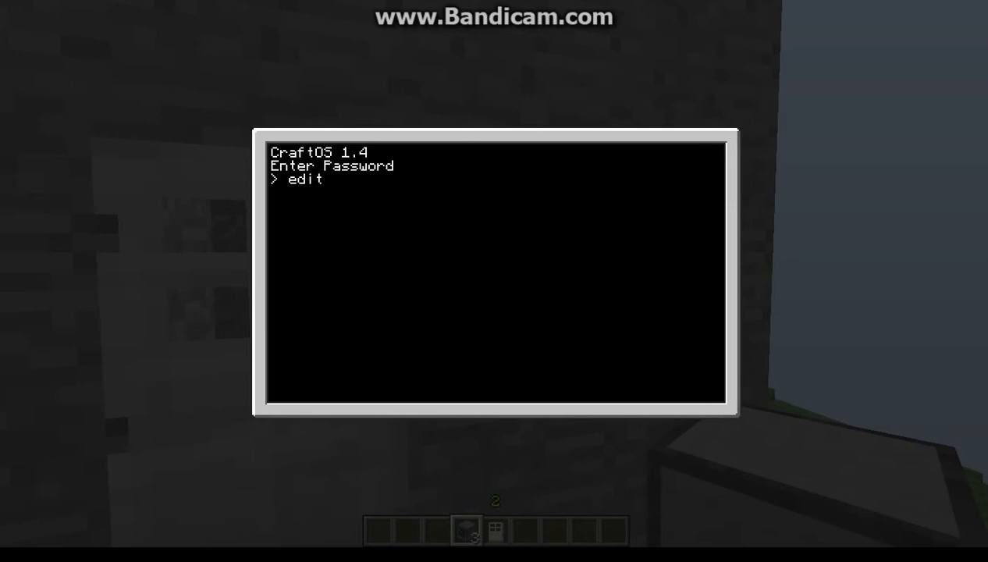
type("ni")
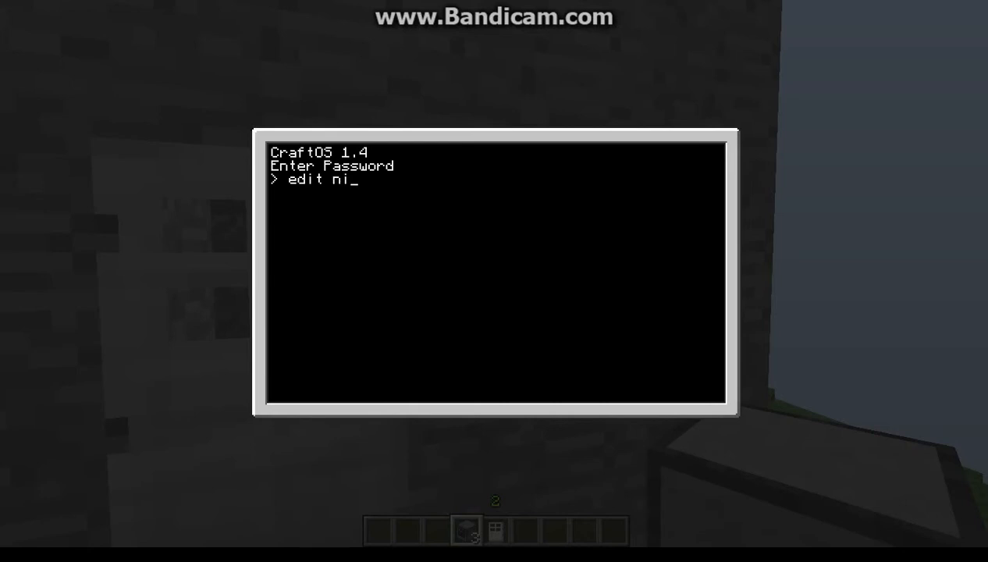
key("Backspace")
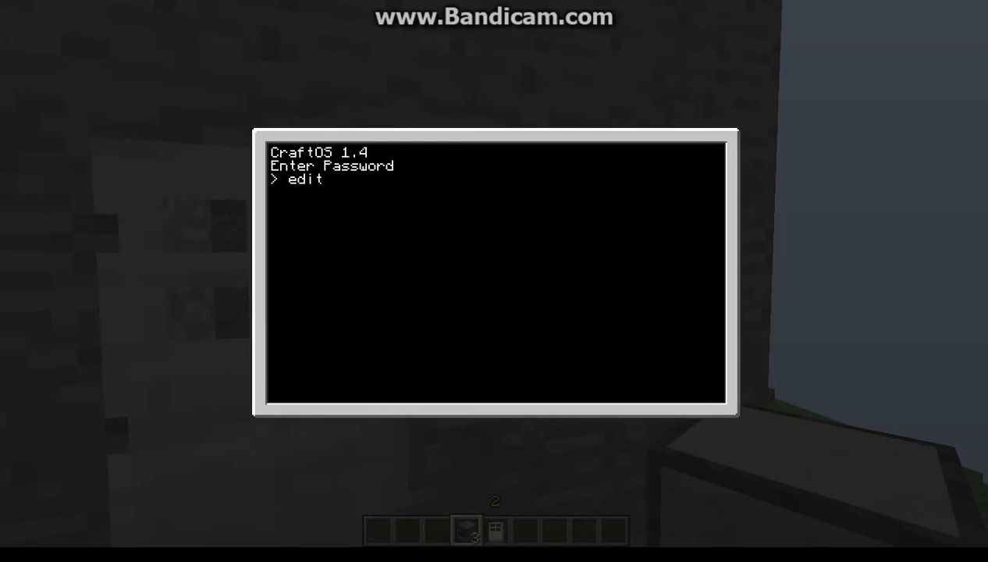
type("Barn")
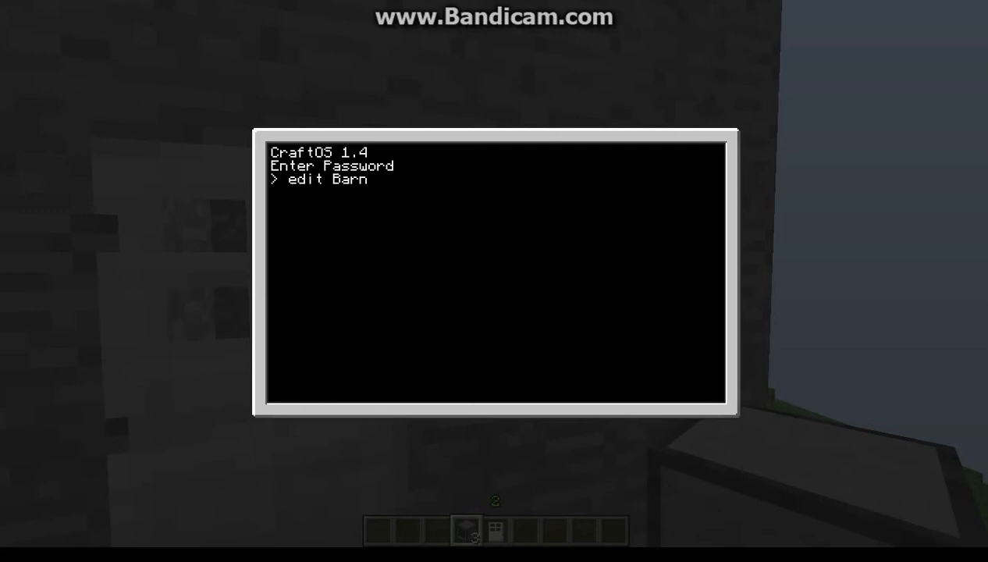
type("ey")
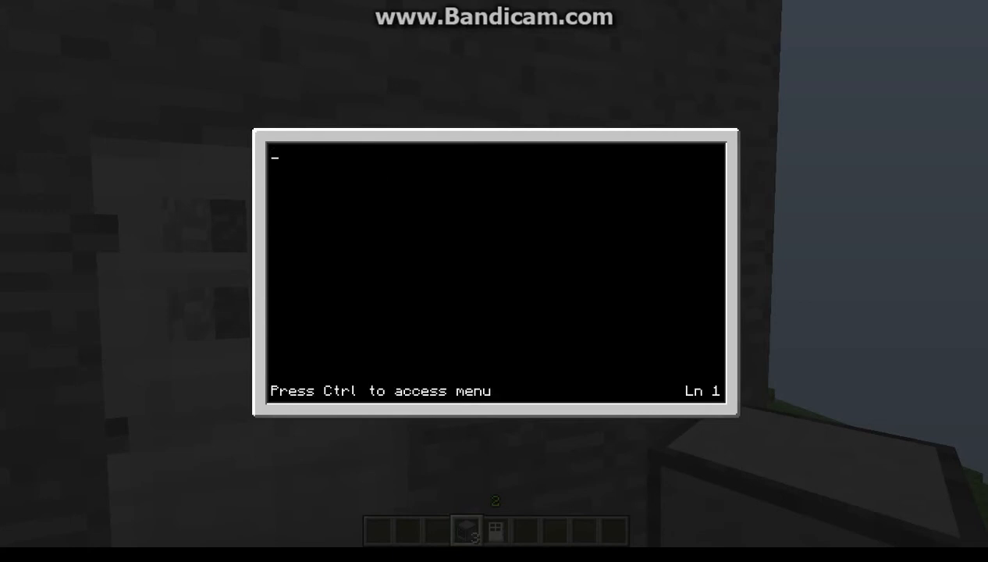
Write print ("Accepted :)") as the file's first line.
type("p")
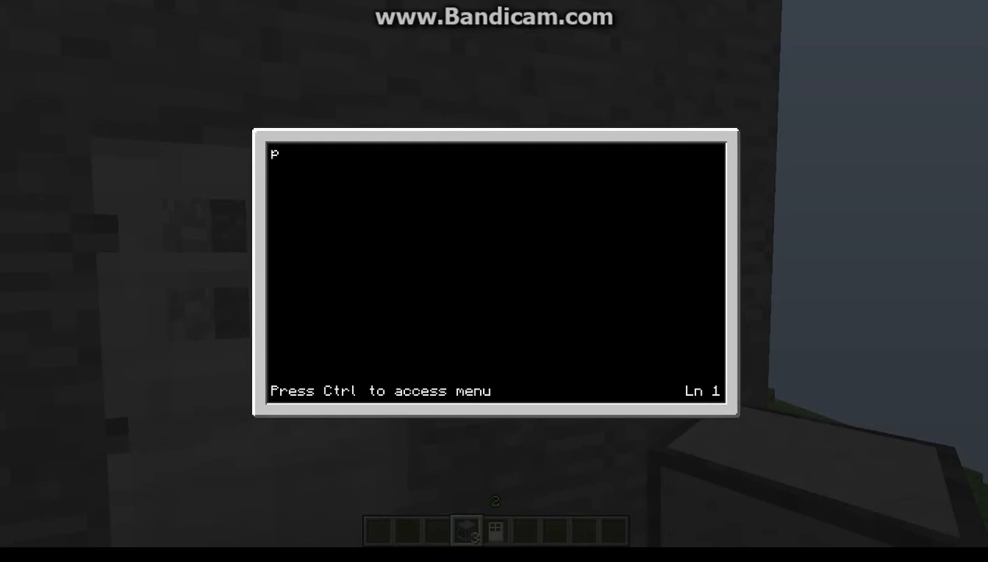
type("rint")
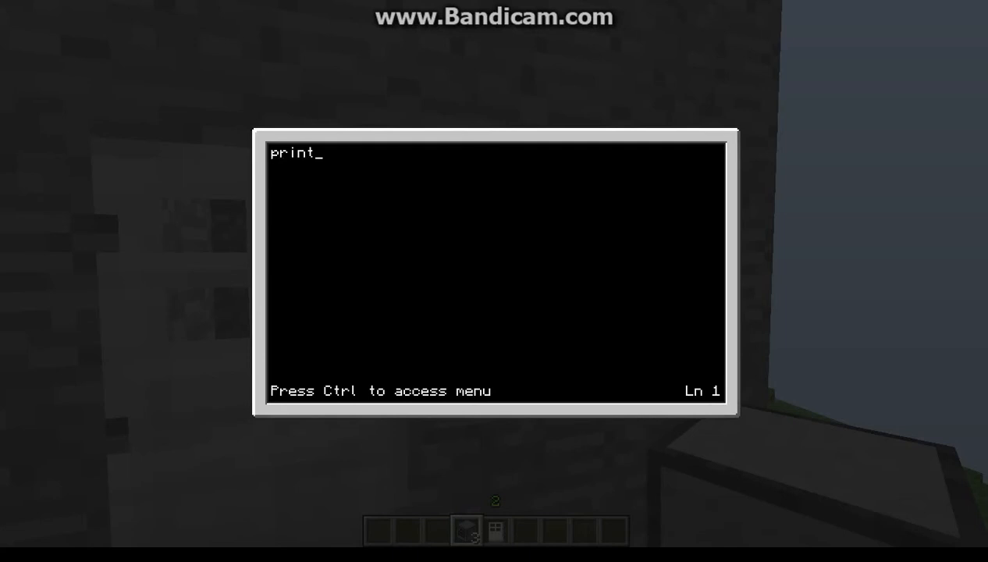
type("(\"")
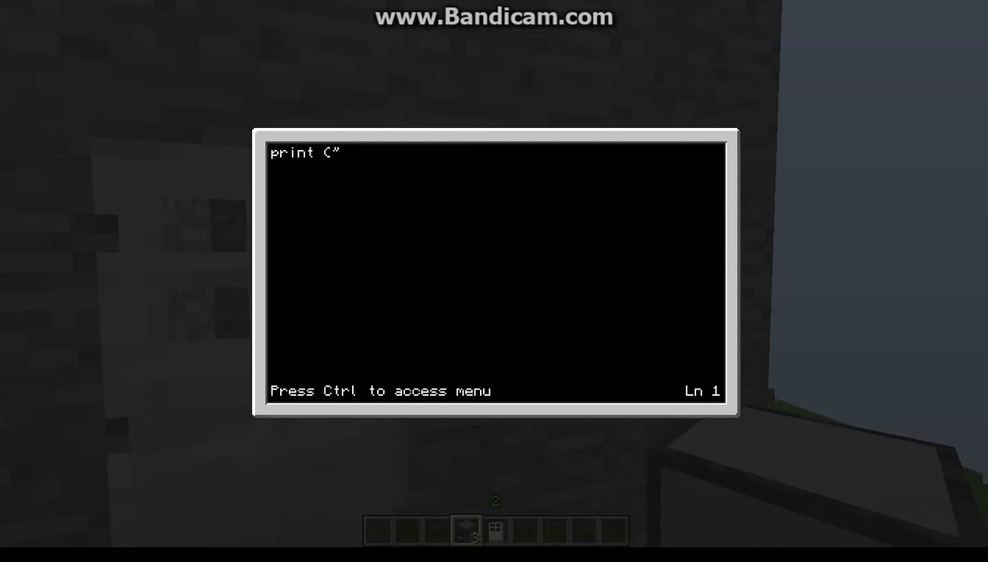
type("Accepte")
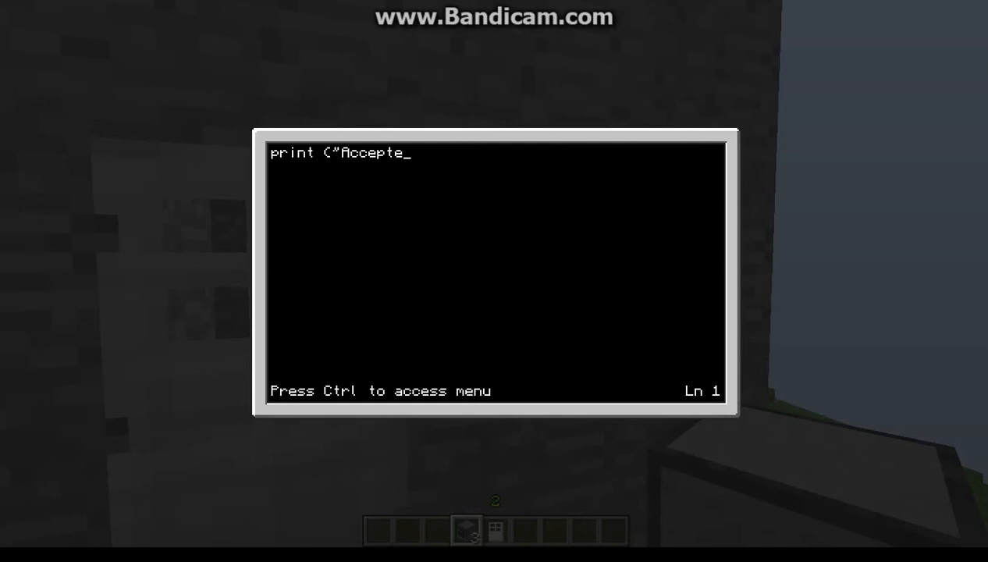
type("d")
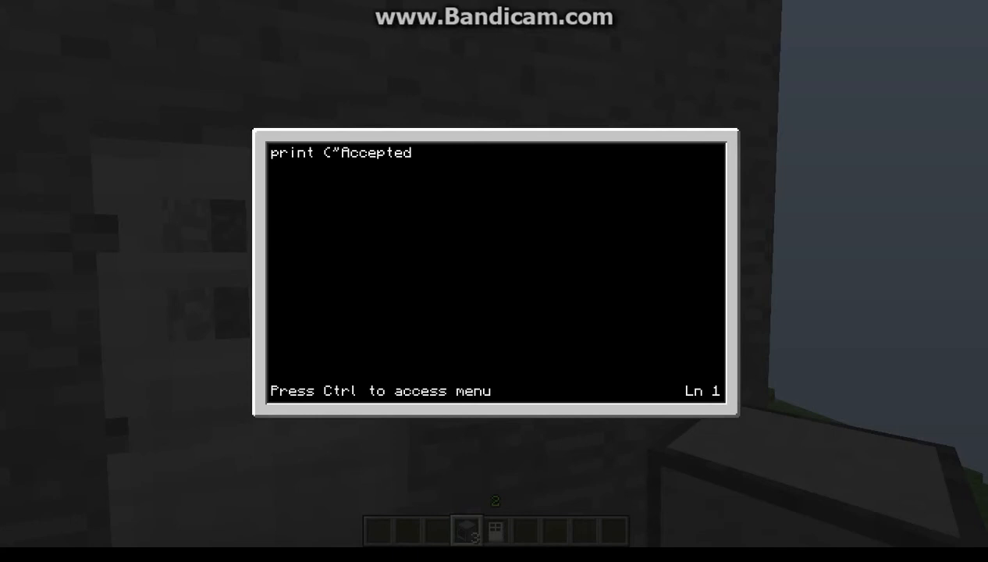
type(":)")
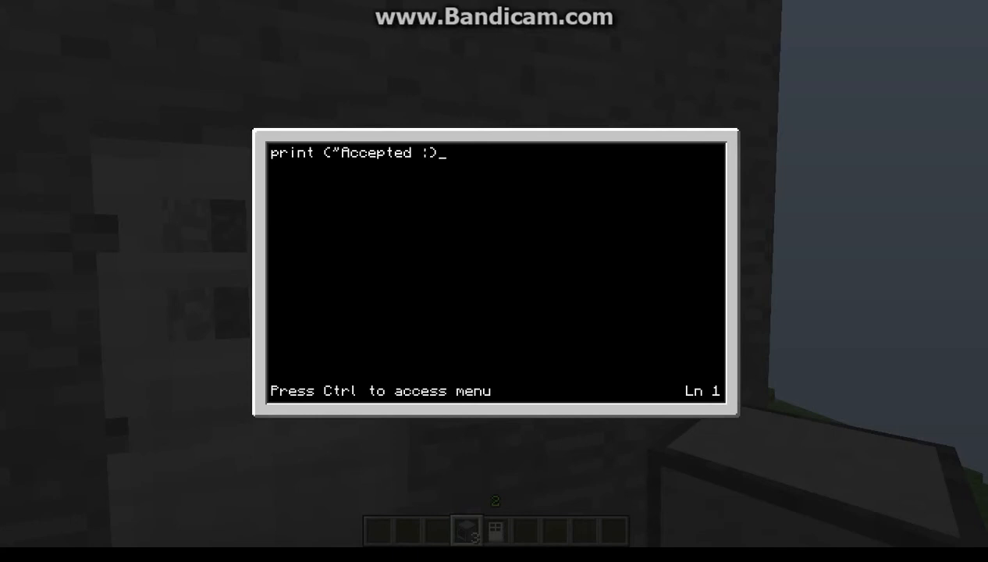
type("\")")
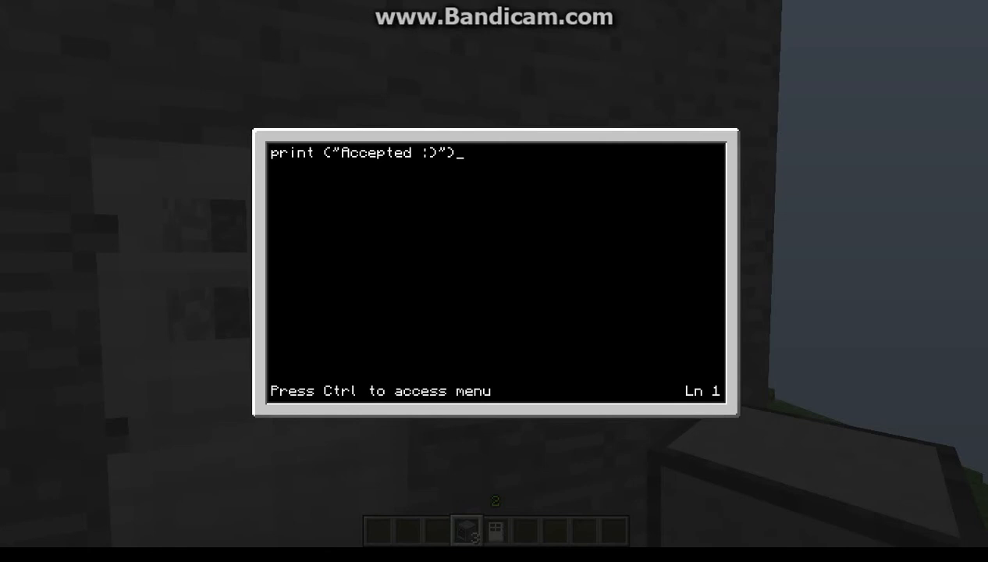
Insert a second line and begin typing redstone.setOutput on it.
key("enter")
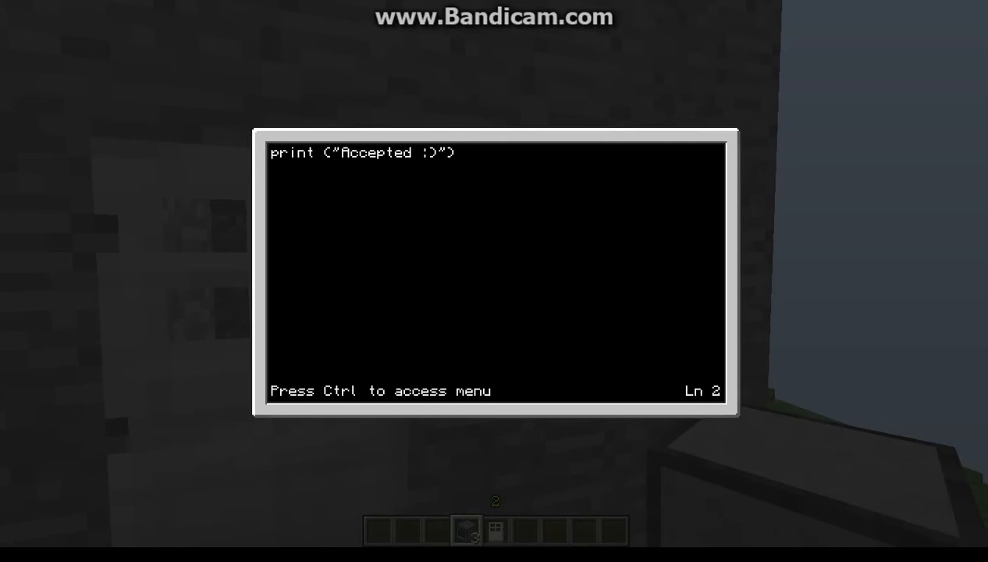
key("enter")
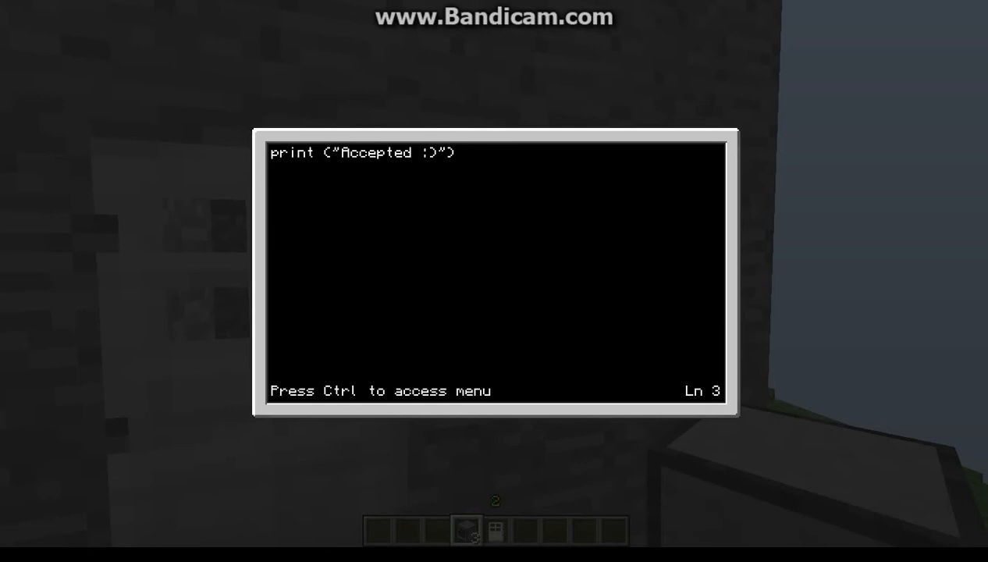
key("enter")
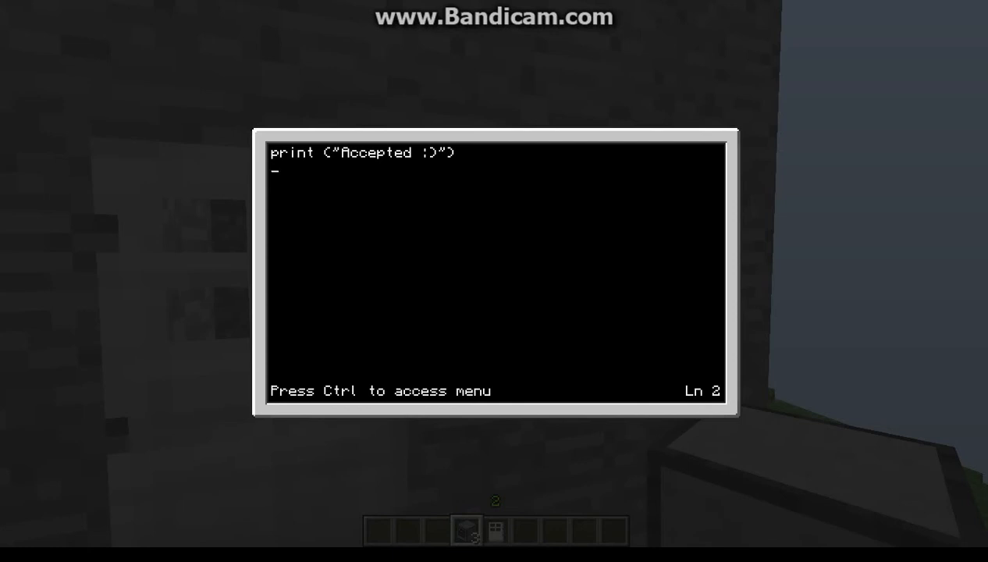
type("e")
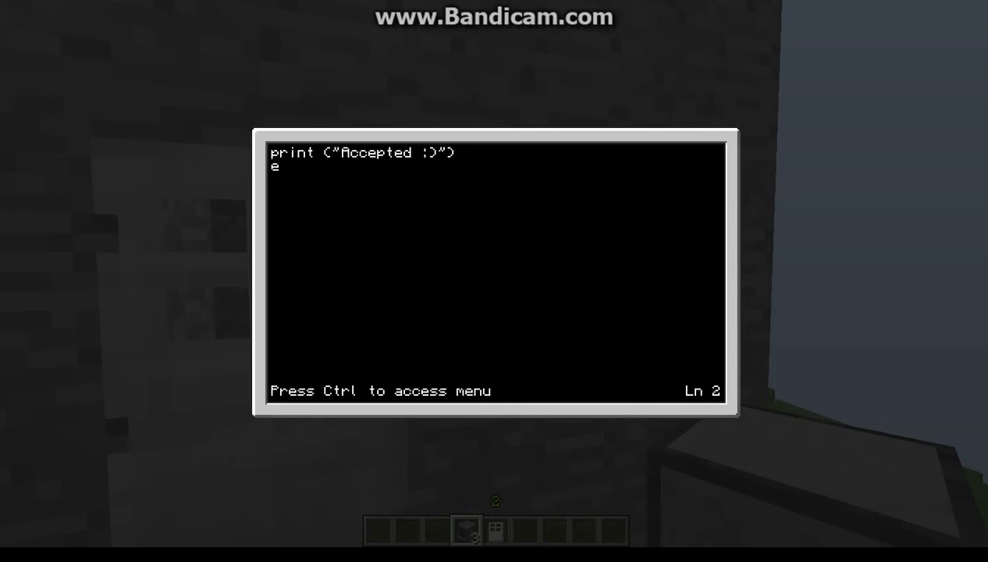
key("backspace")
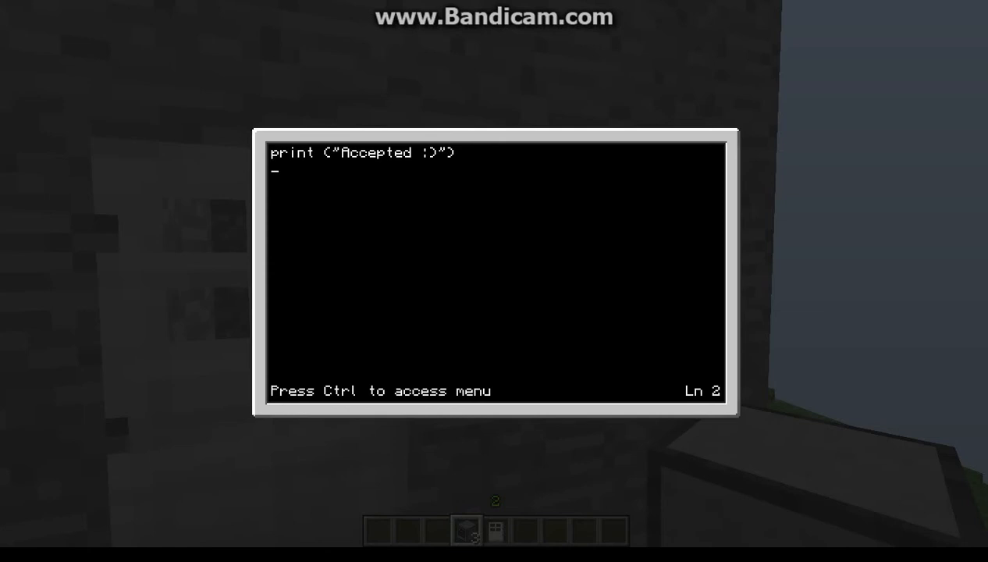
type("reds")
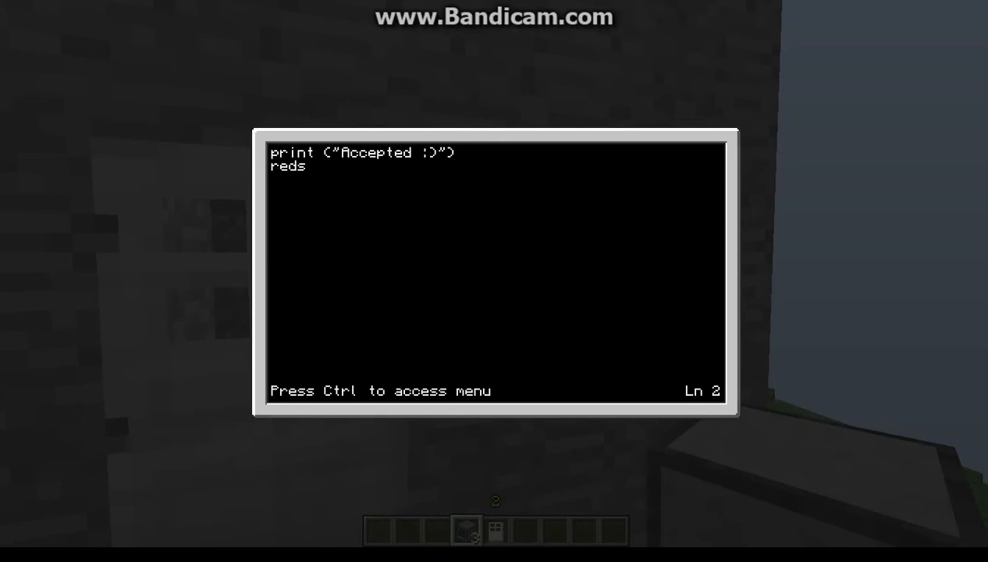
type("tone")
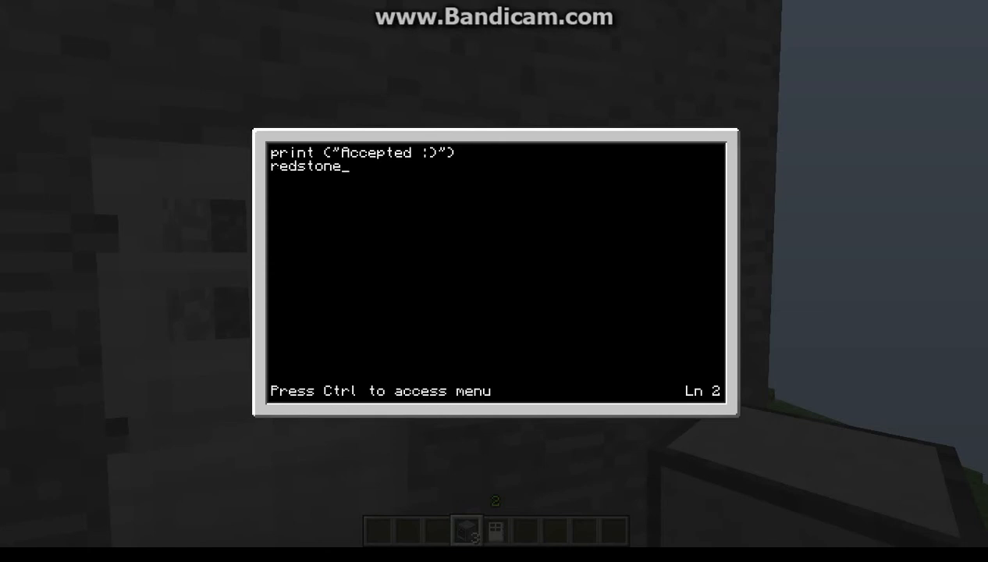
type(".")
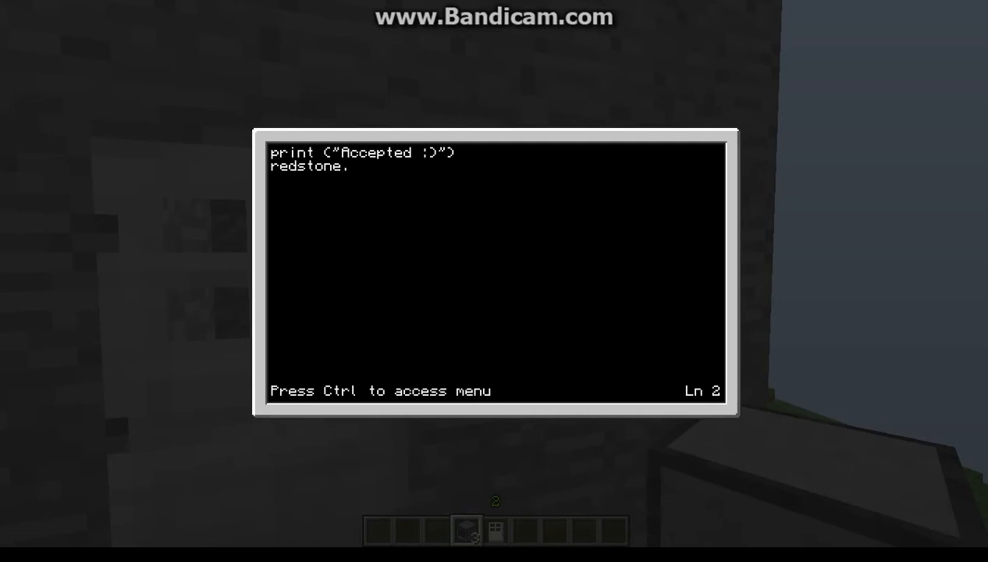
type("setO")
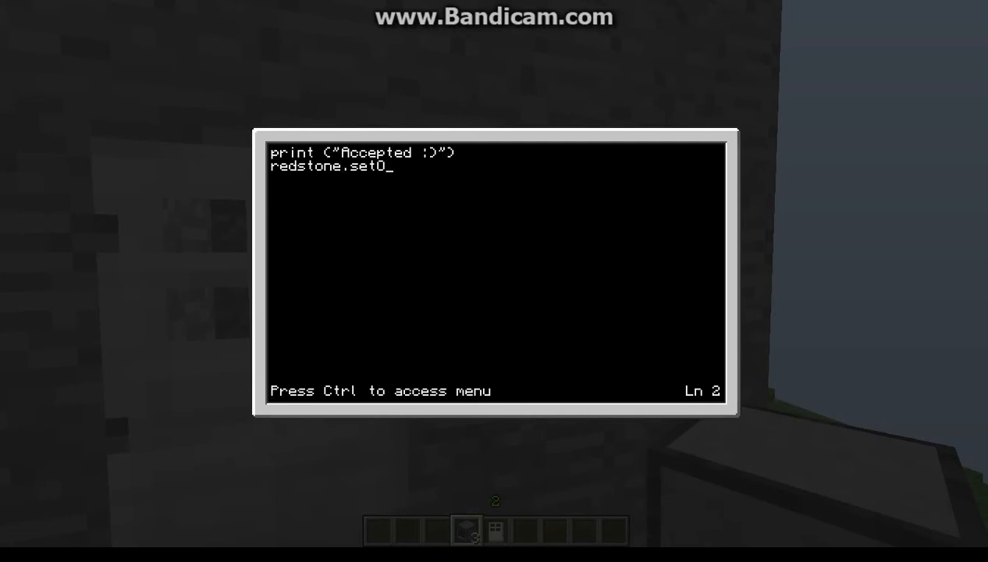
type("utput")
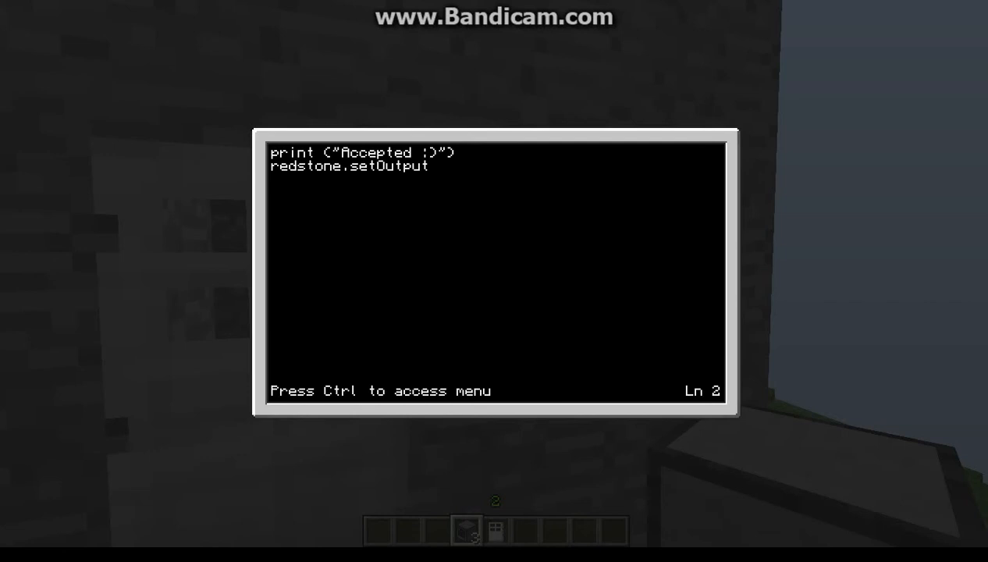
Complete the line as redstone.setOutput("left", true) and start line three with 'slepe'.
type("(")
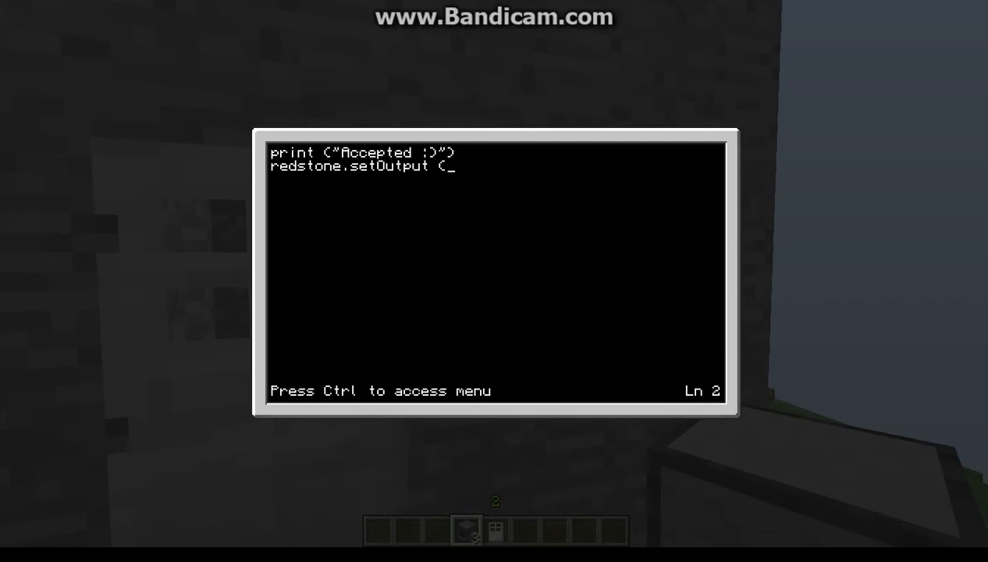
type("l")
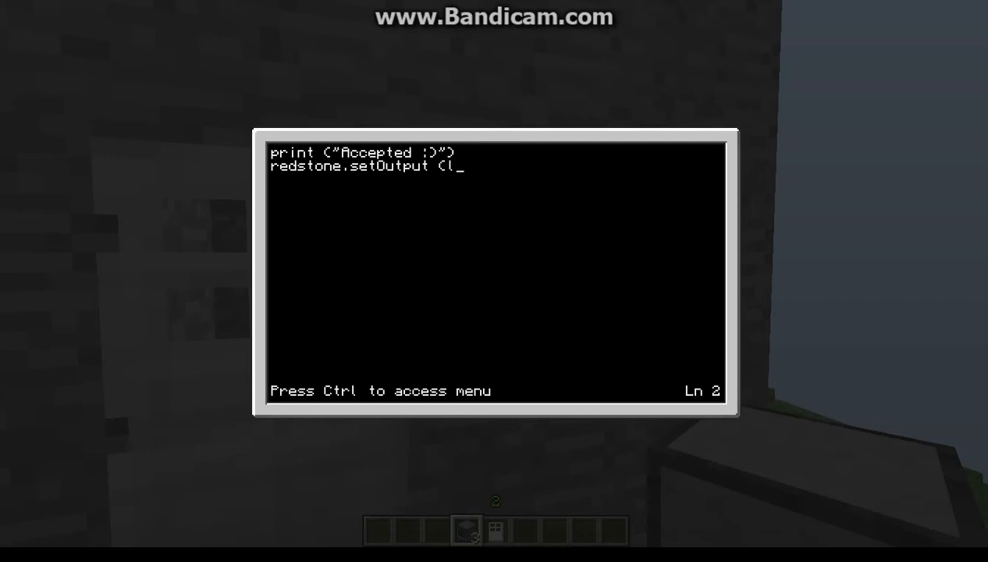
type("\"lef")
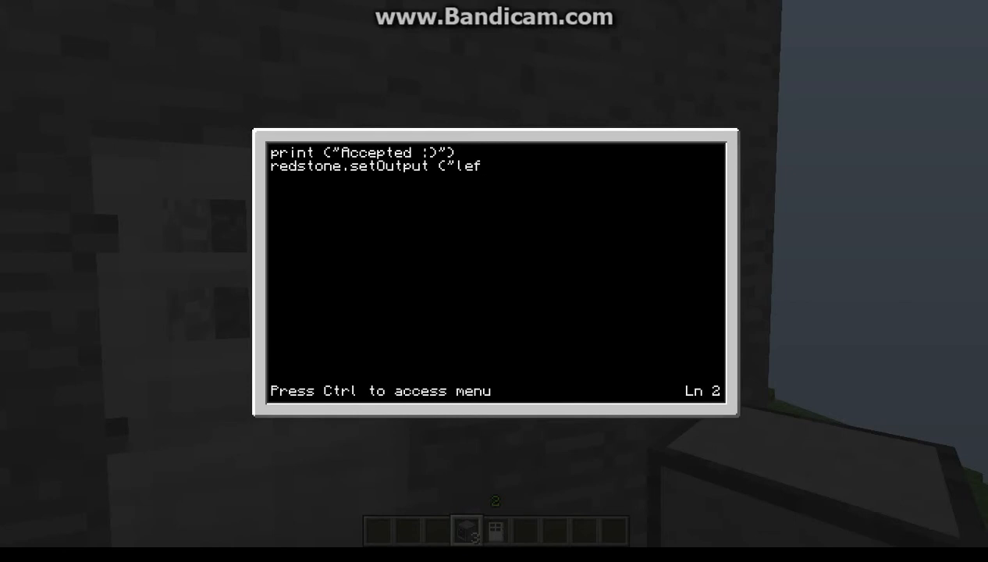
type("t\"")
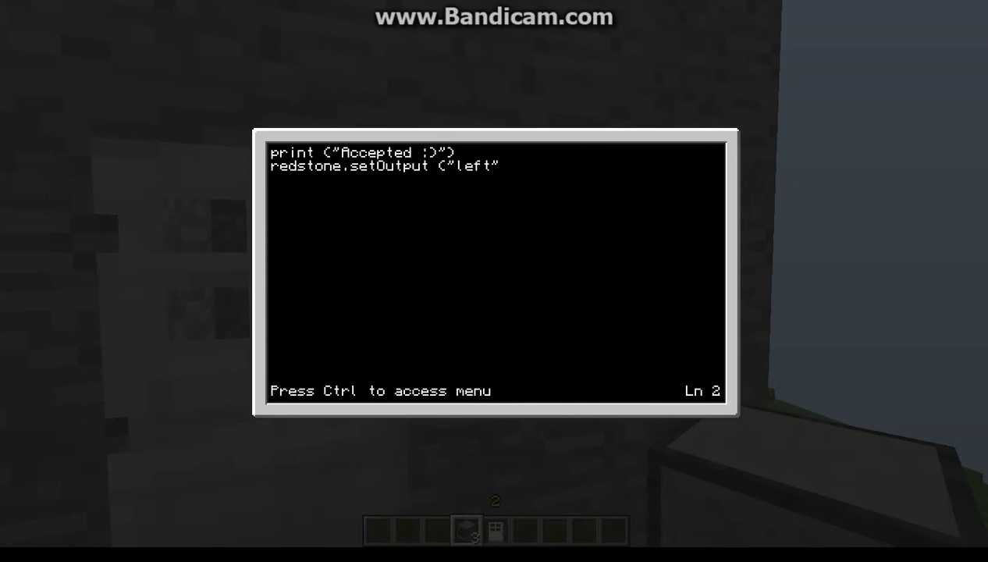
type(", t")
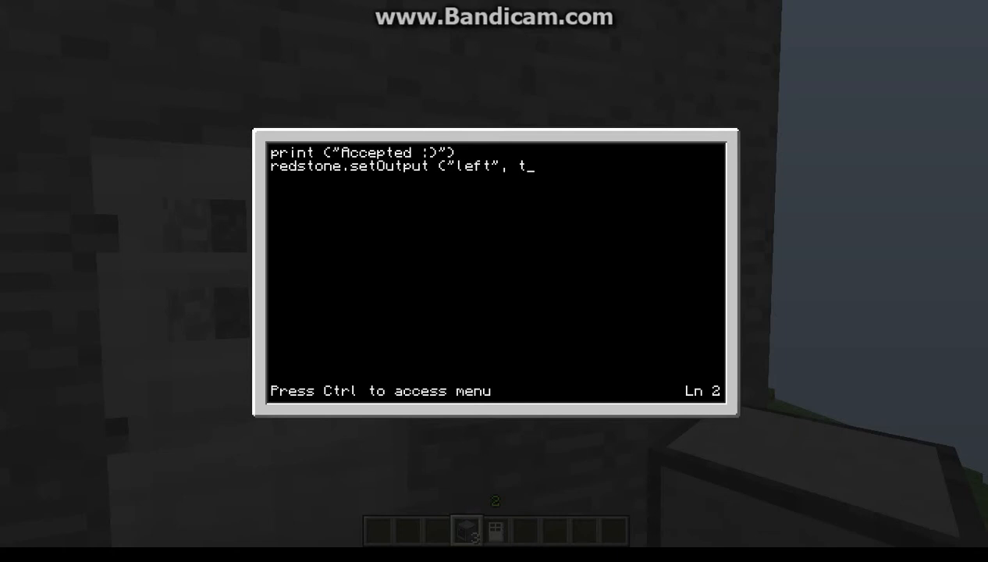
type("rue")
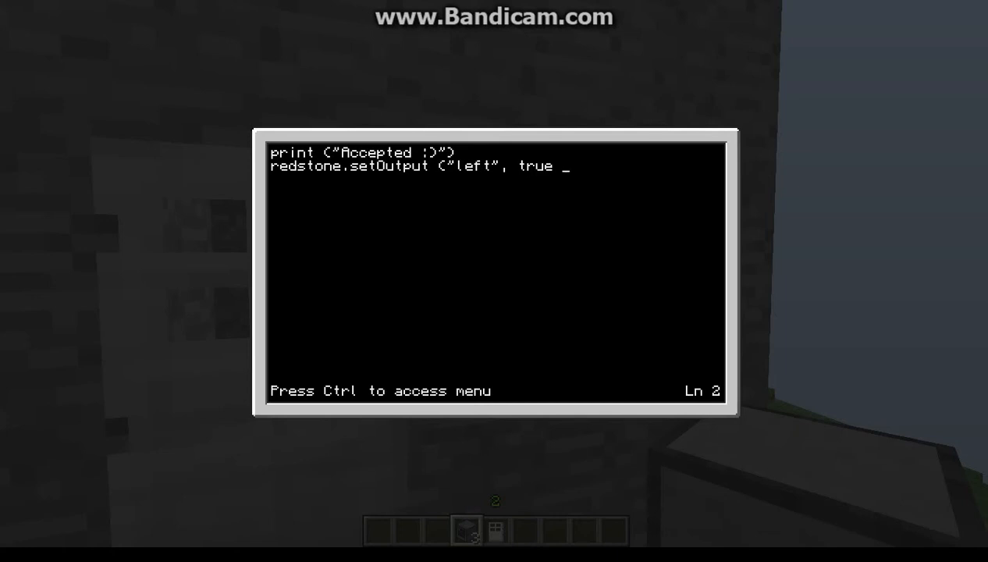
type(")")
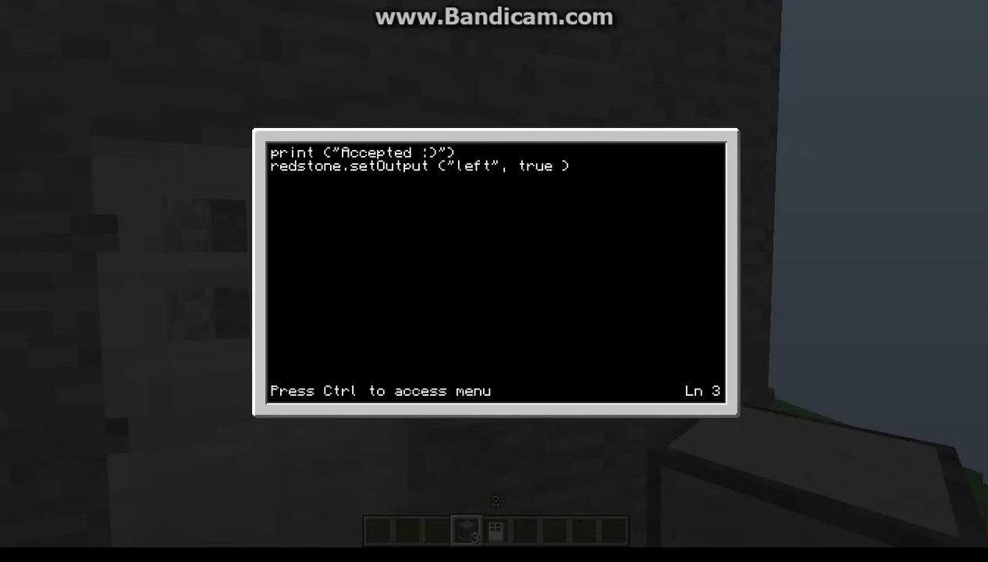
key("enter")
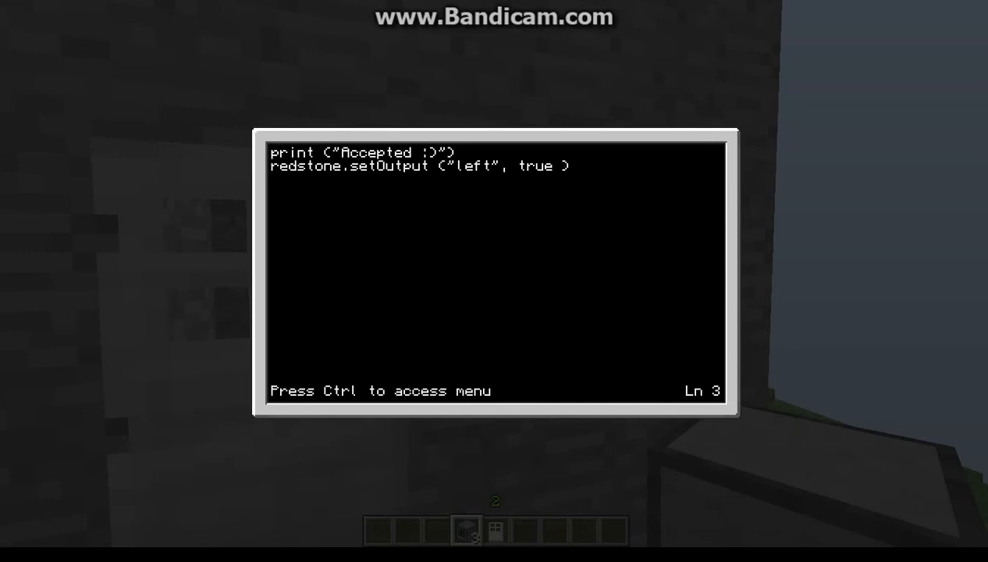
type("slepe")
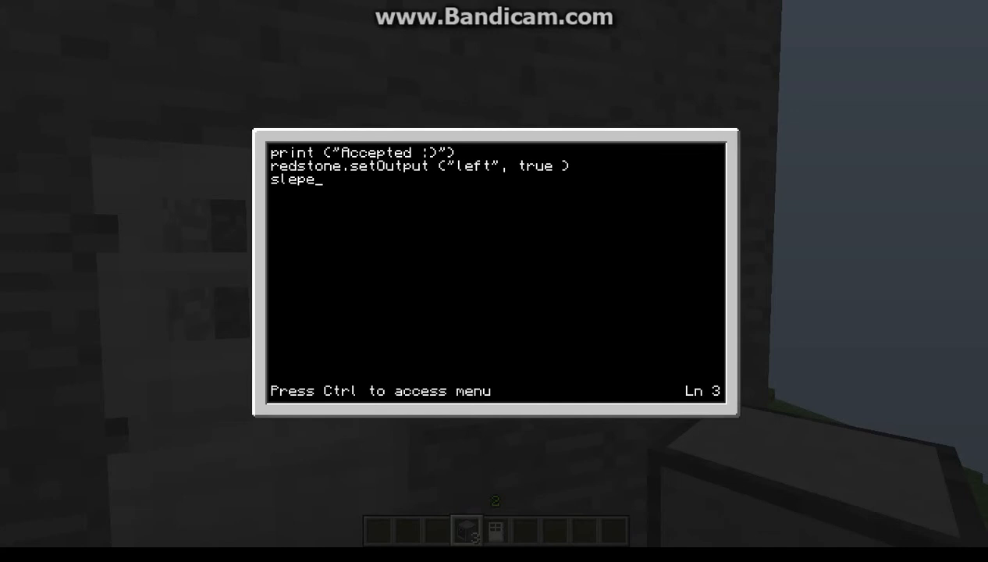
Correct line three to sleep (5) and begin line four with 'reds'.
key("BackSpace")
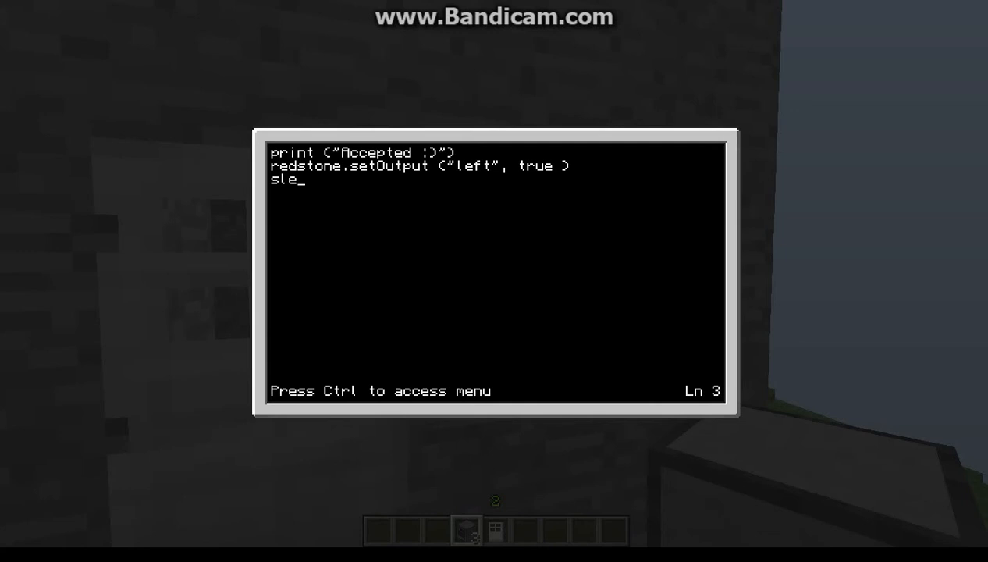
type("ep")
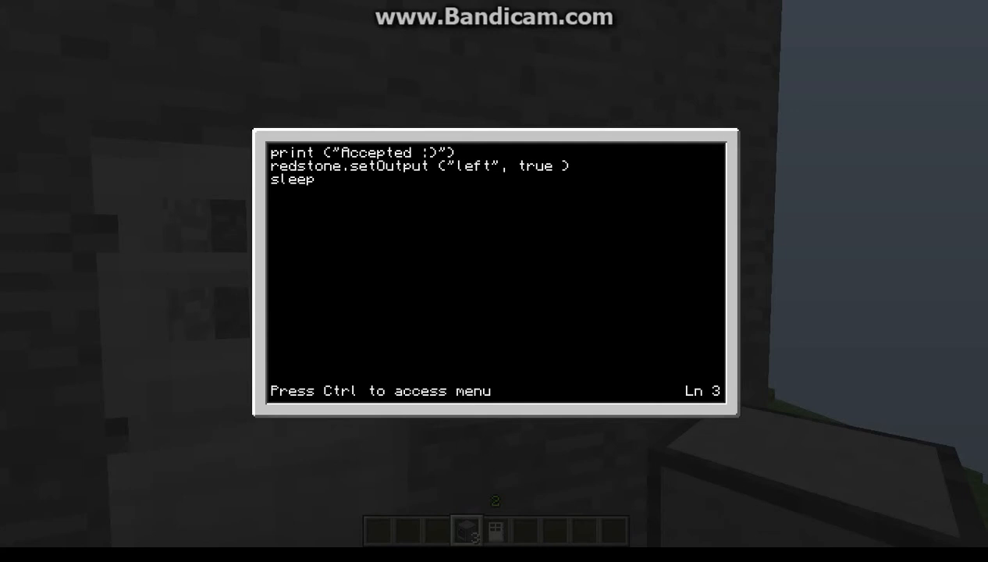
type("(")
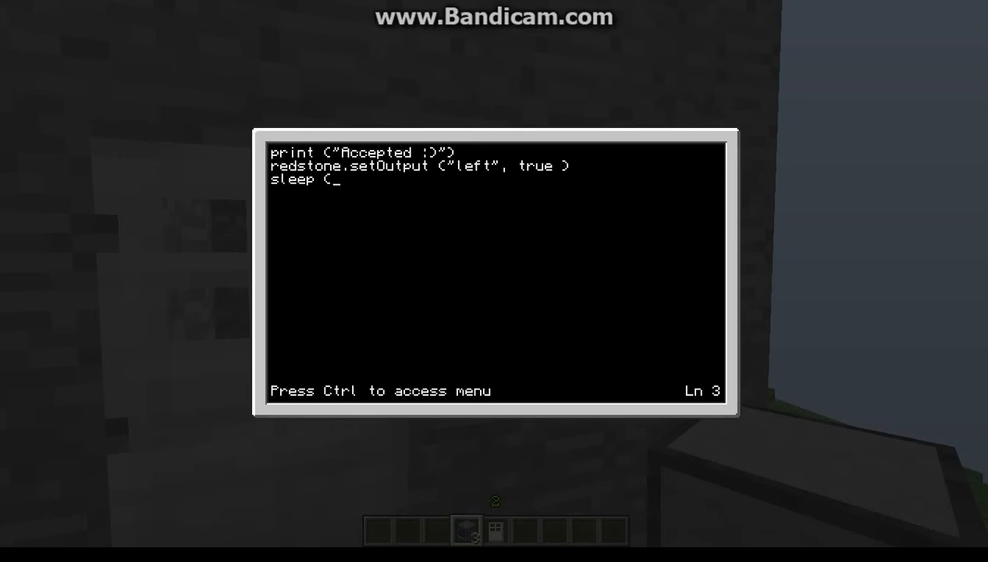
type("5")
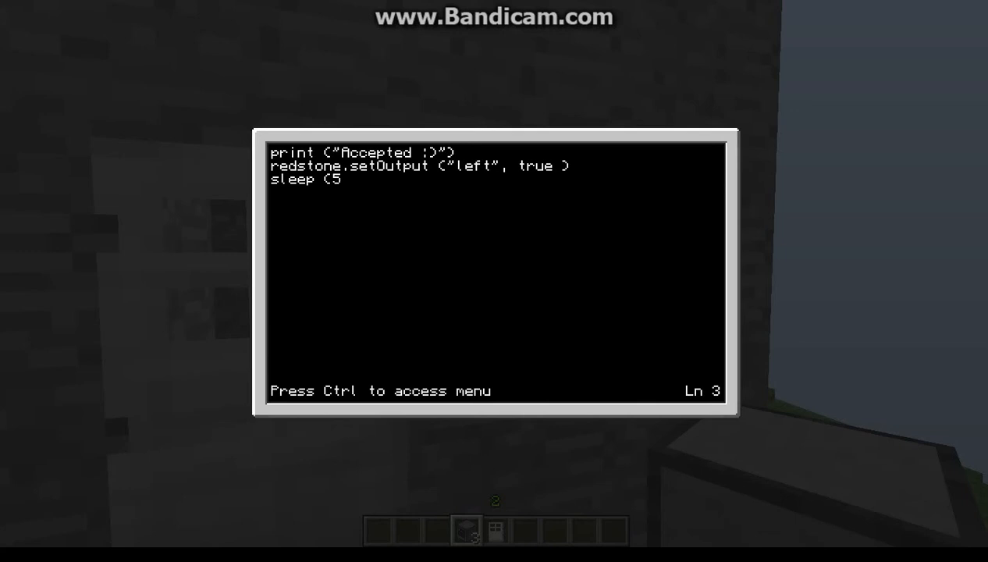
type(")")
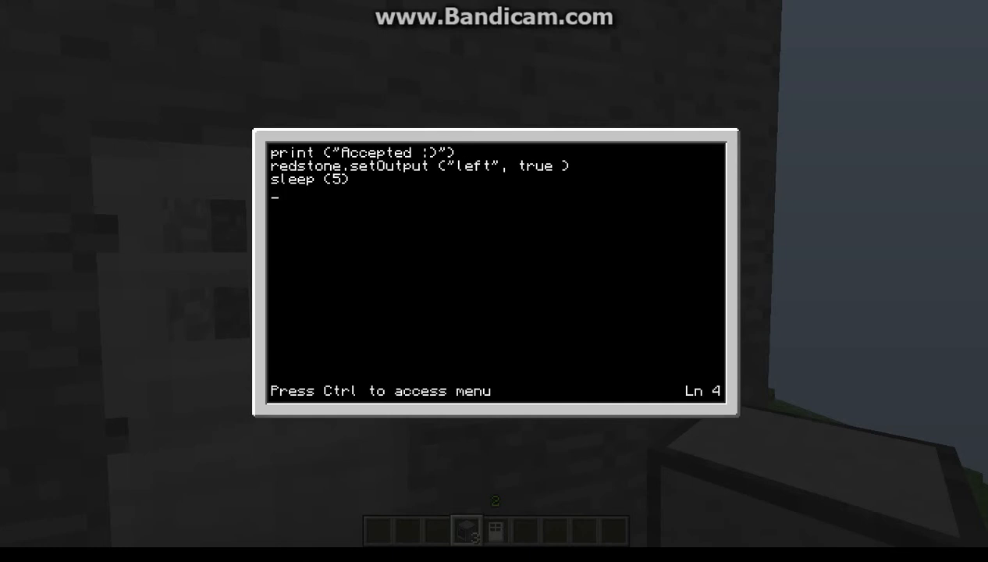
type("reds")
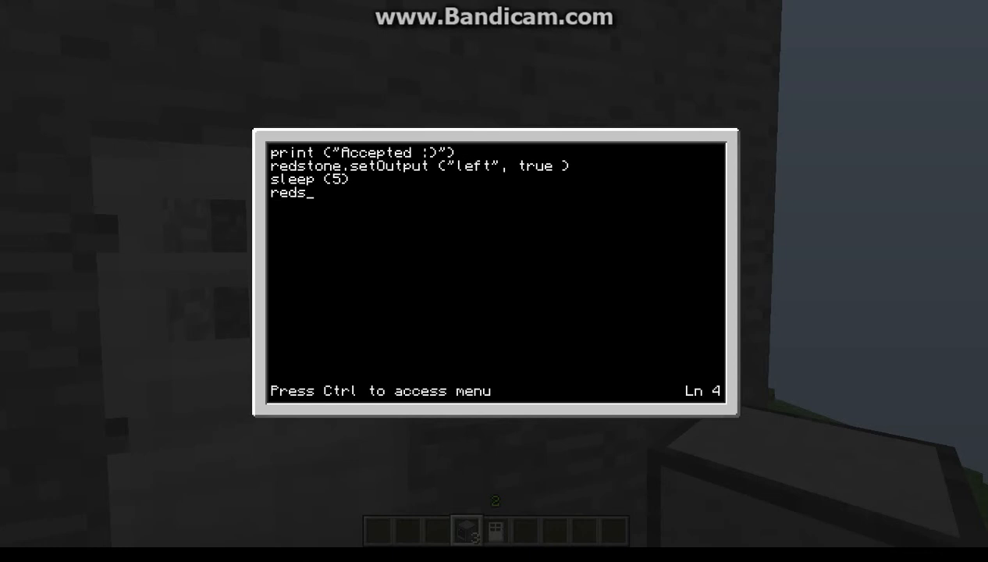
Finish typing redstone.setOutput on line four, fixing typos.
type("to")
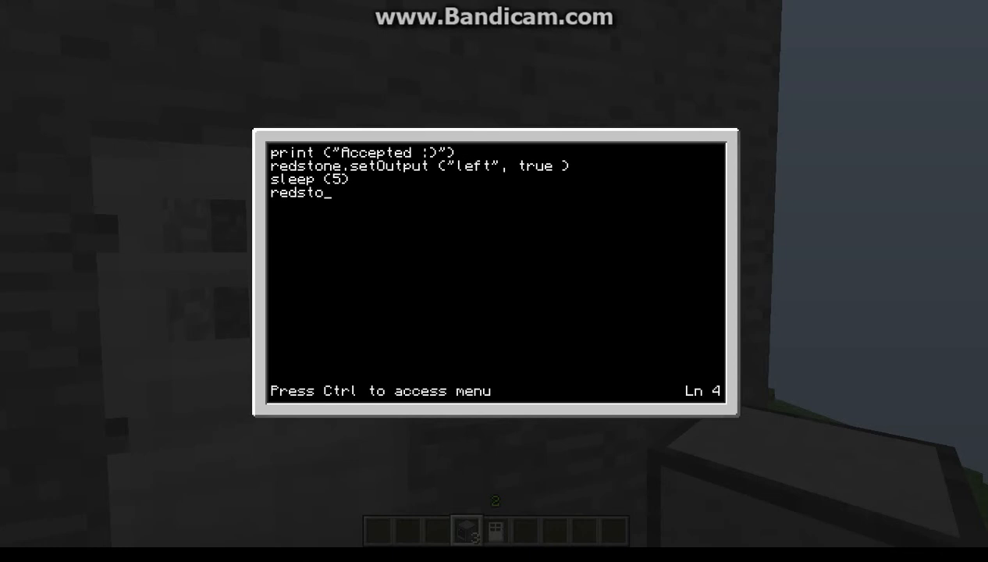
type("toe")
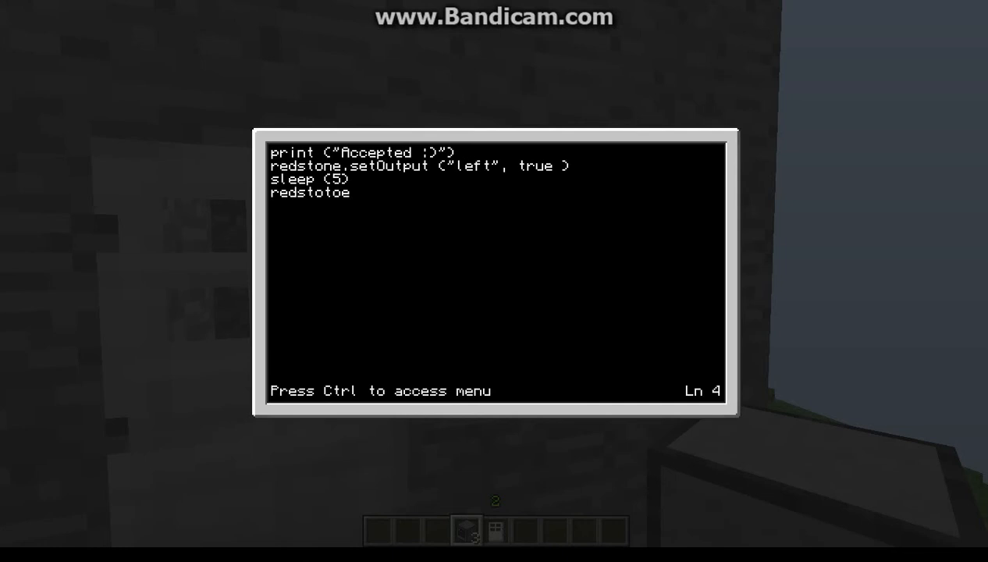
key("Backspace")
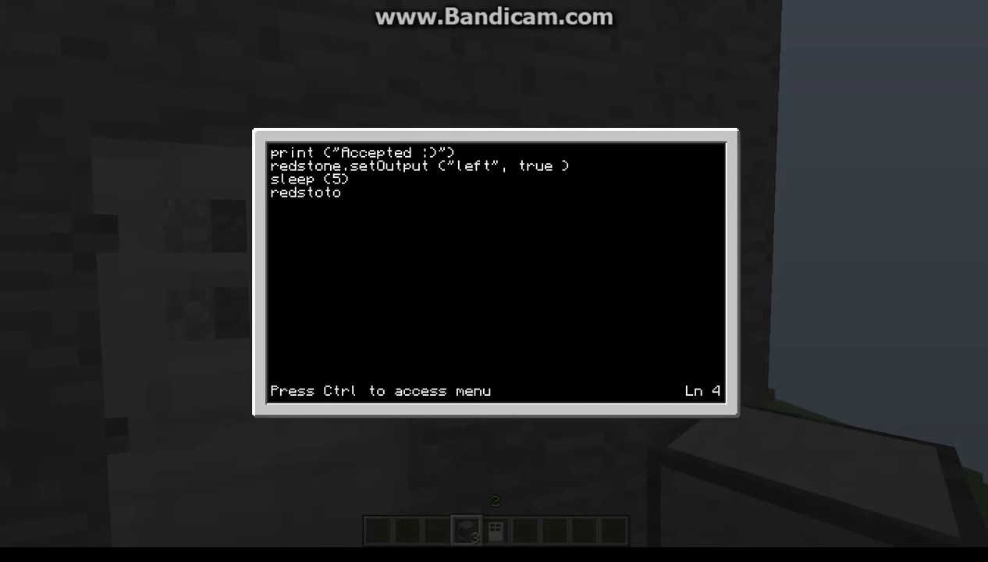
key("BackSpace")
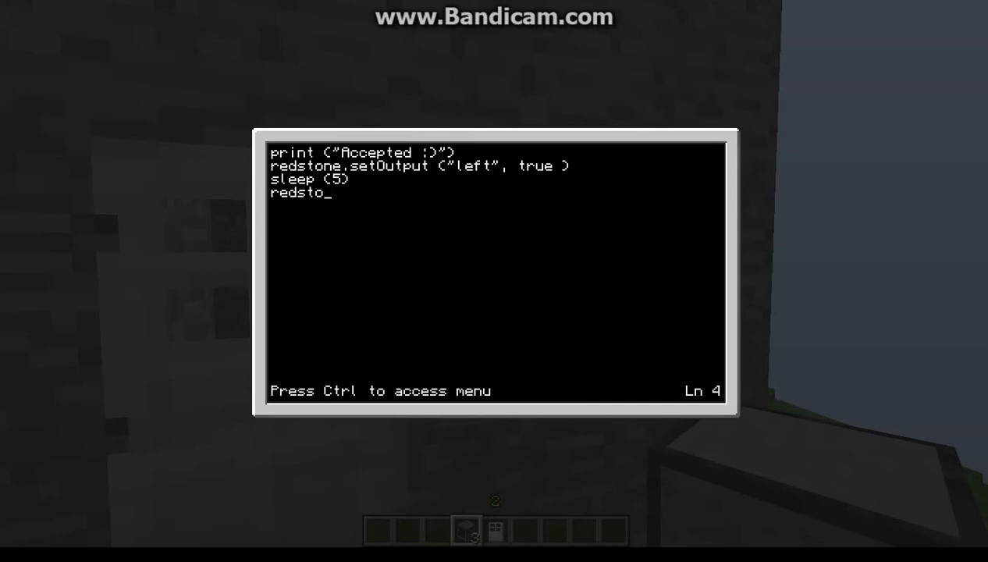
type("ne")
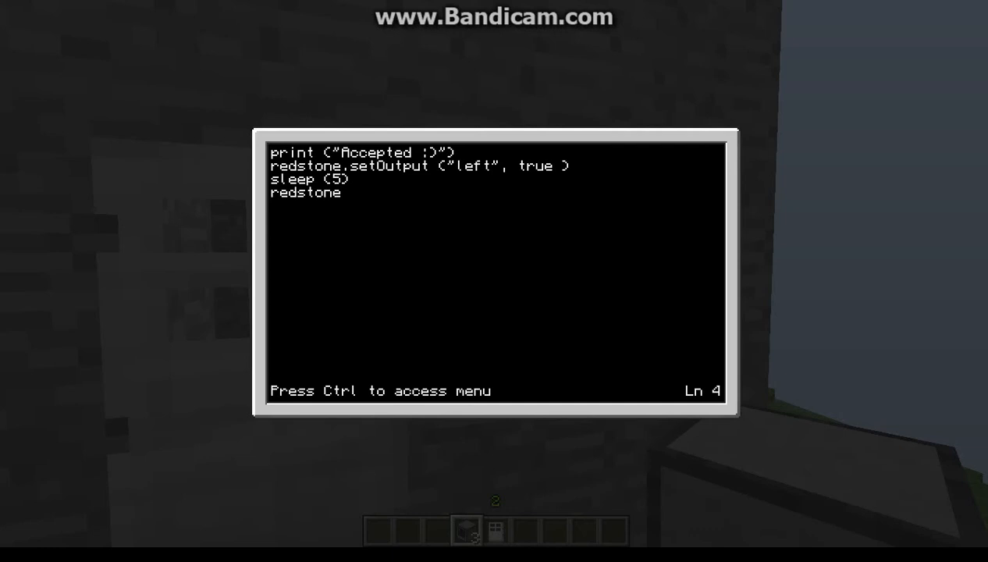
type(".s")
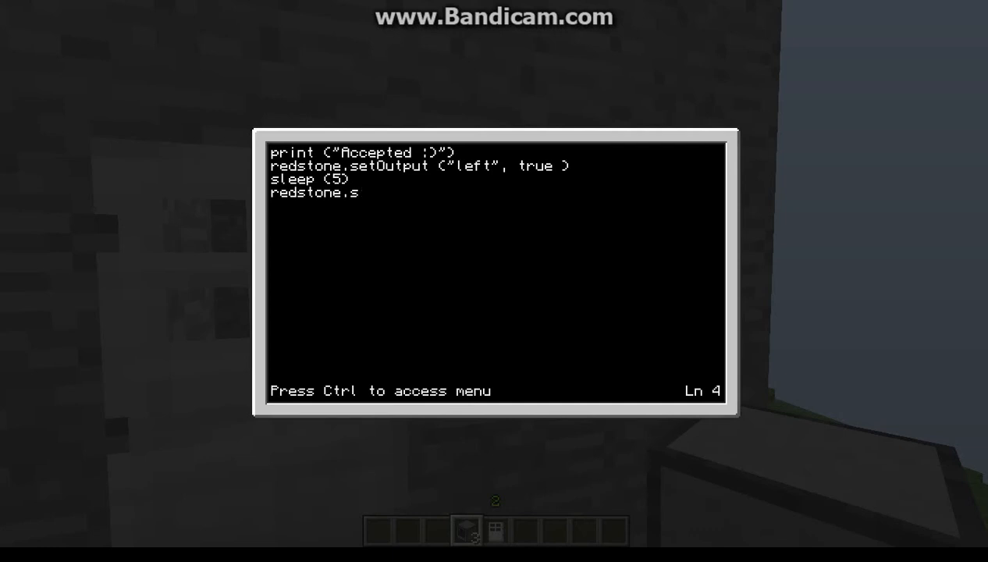
type("etOutp")
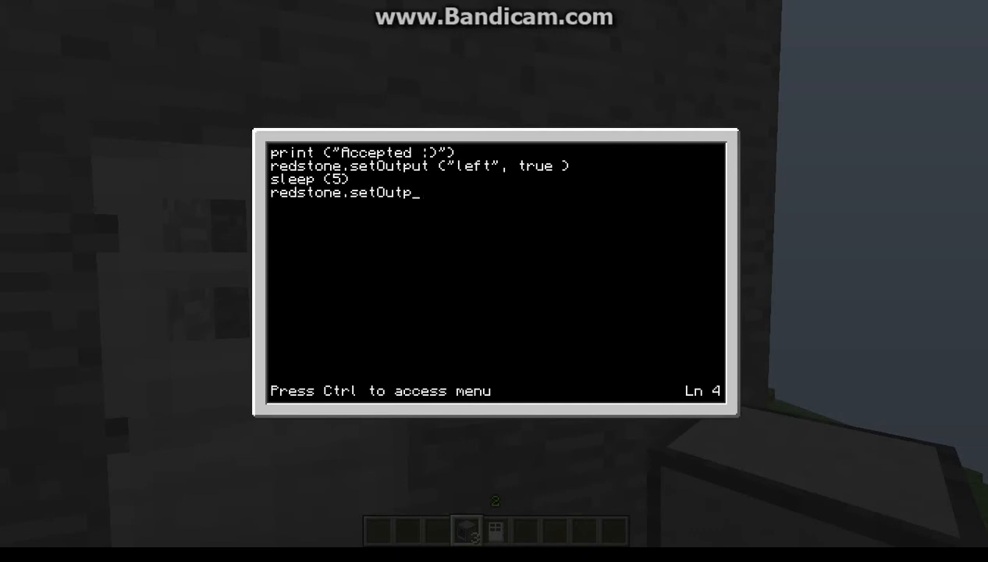
type("ut")
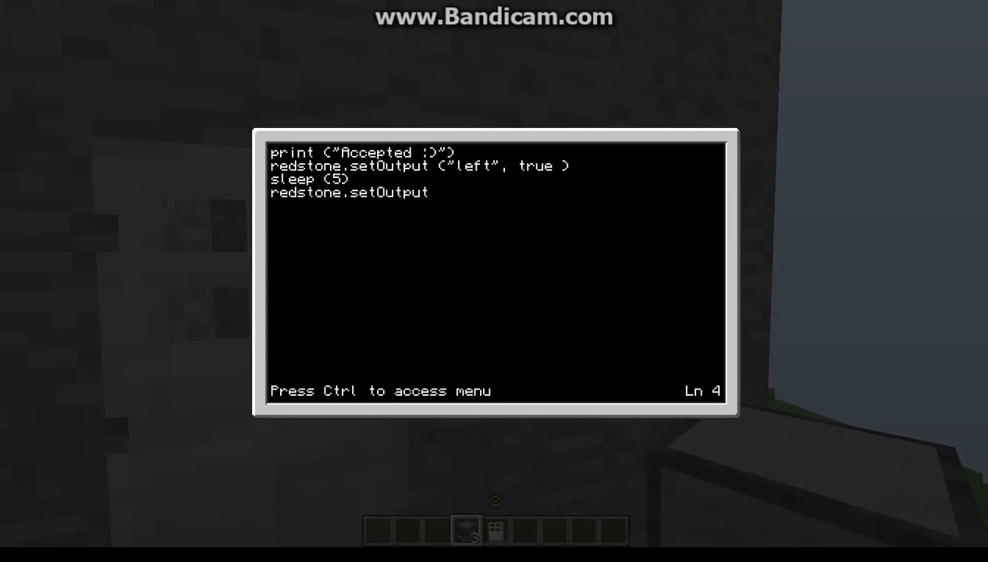
Add the arguments ("left", false) to close out line four.
type("(\"")
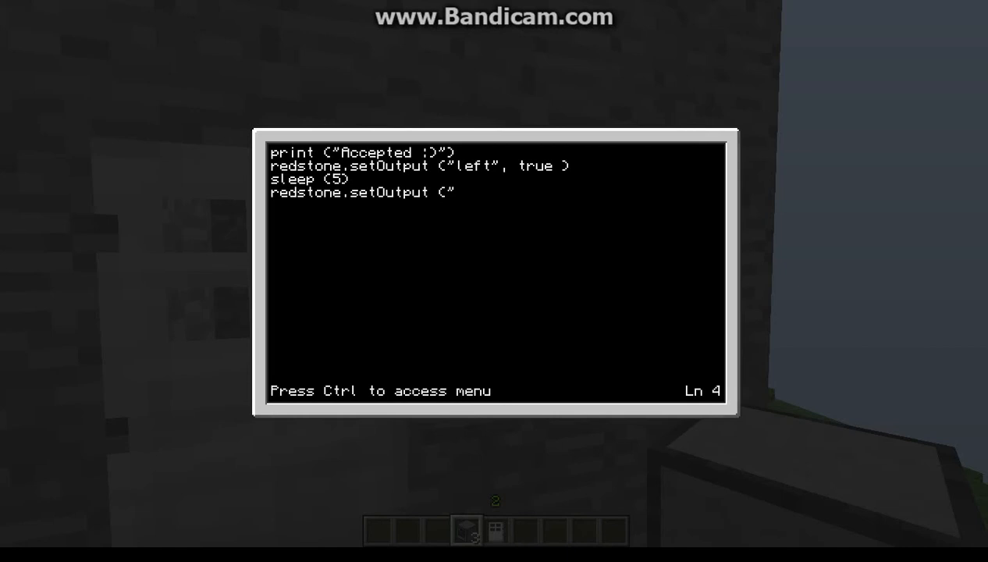
type("left\"")
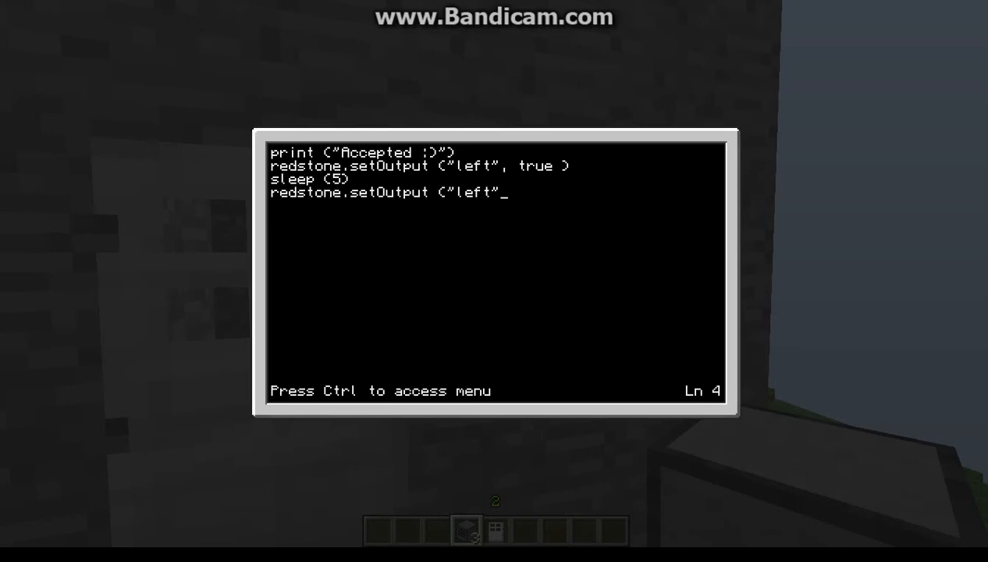
type(",")
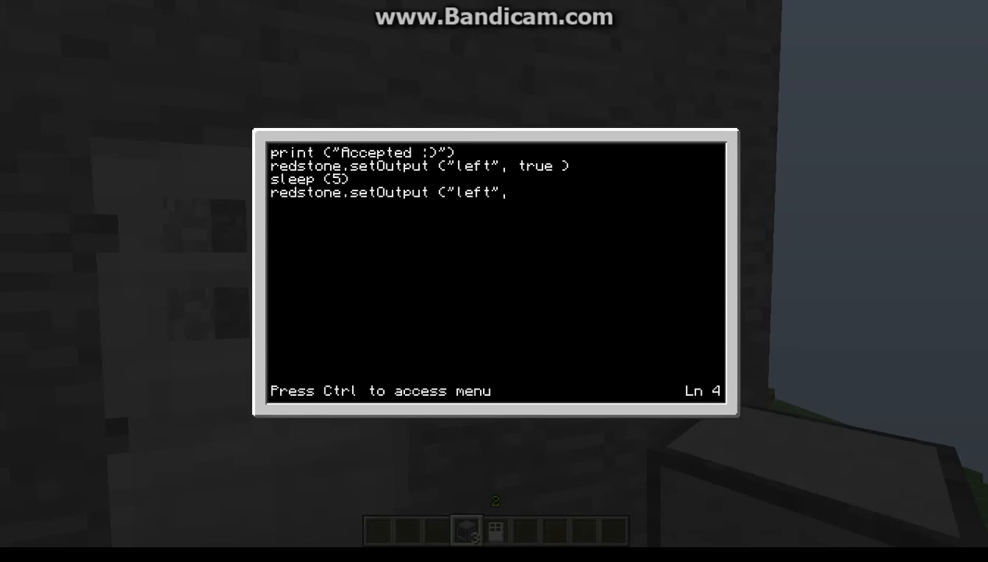
type("false")
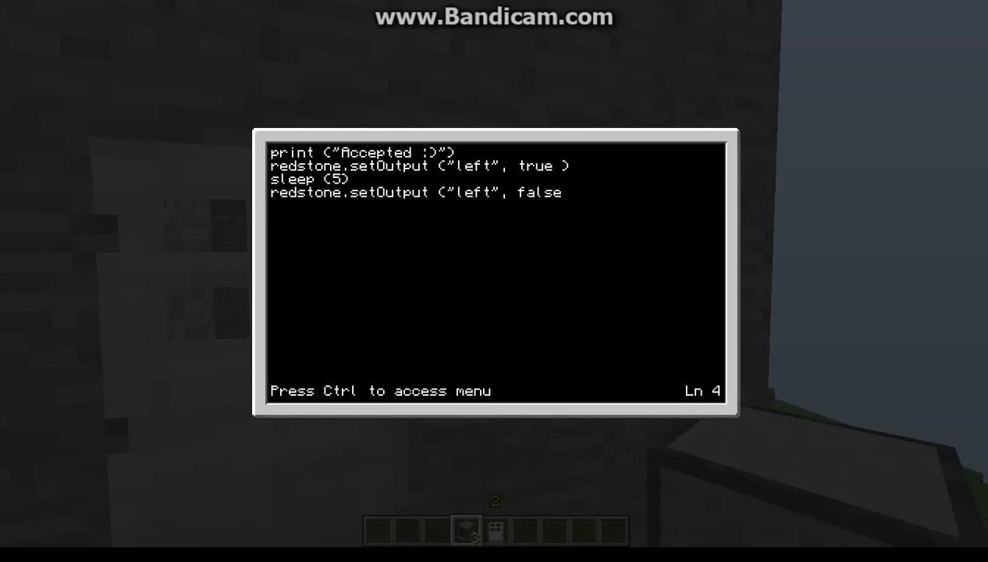
type(")")
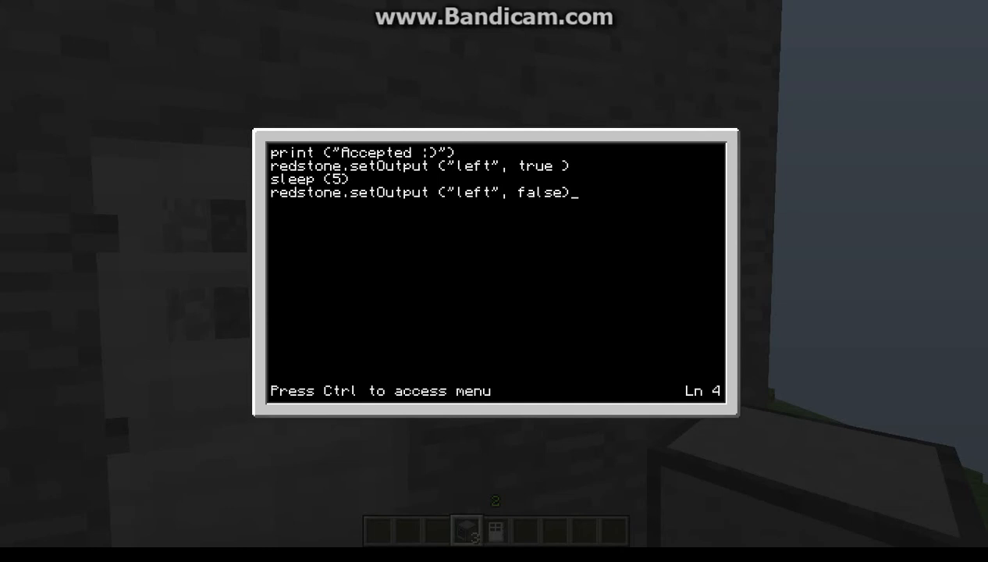
key("Backspace")
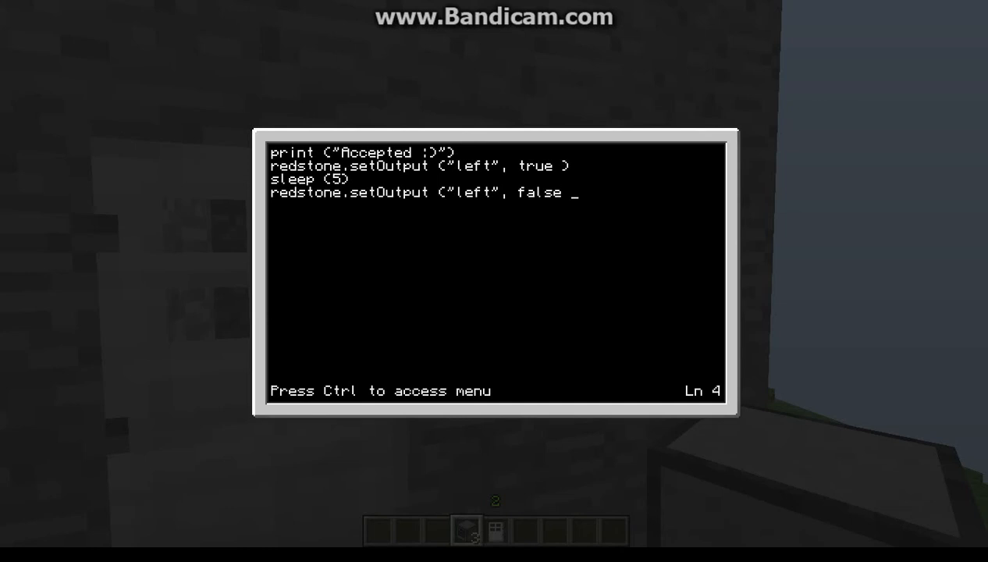
type(")")
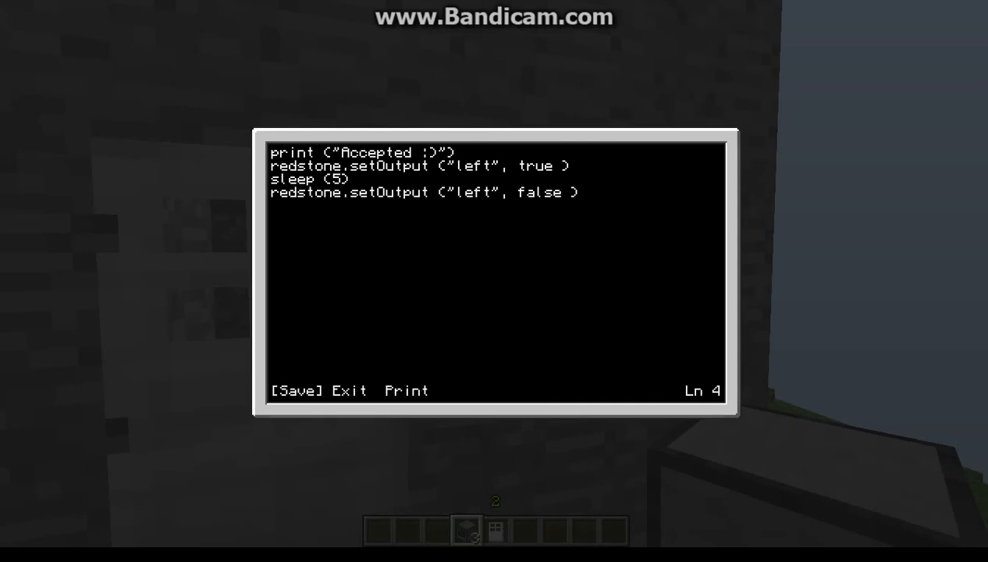
Save the four-line lock program and exit to the shell prompt.
left_click(295, 390)
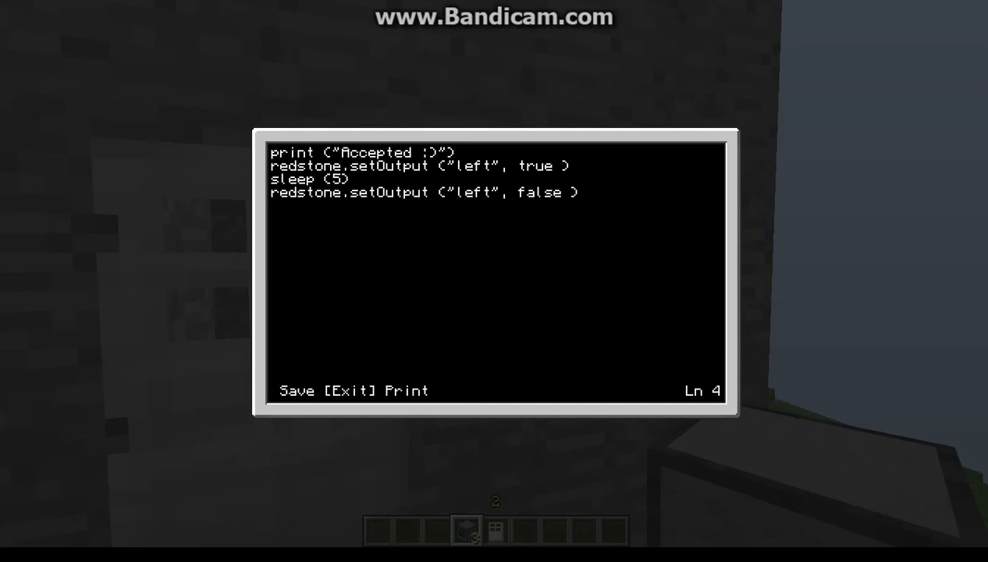
left_click(344, 390)
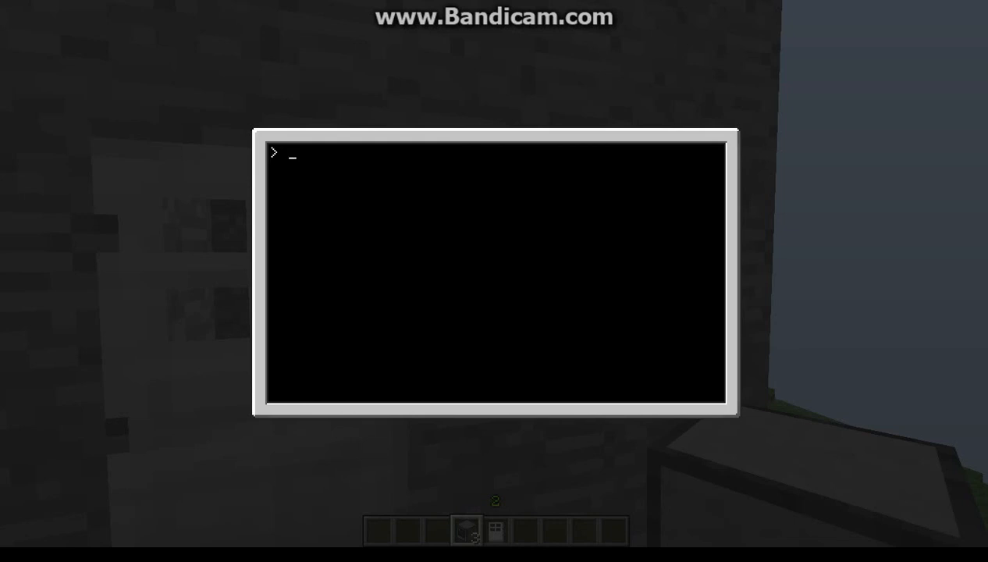
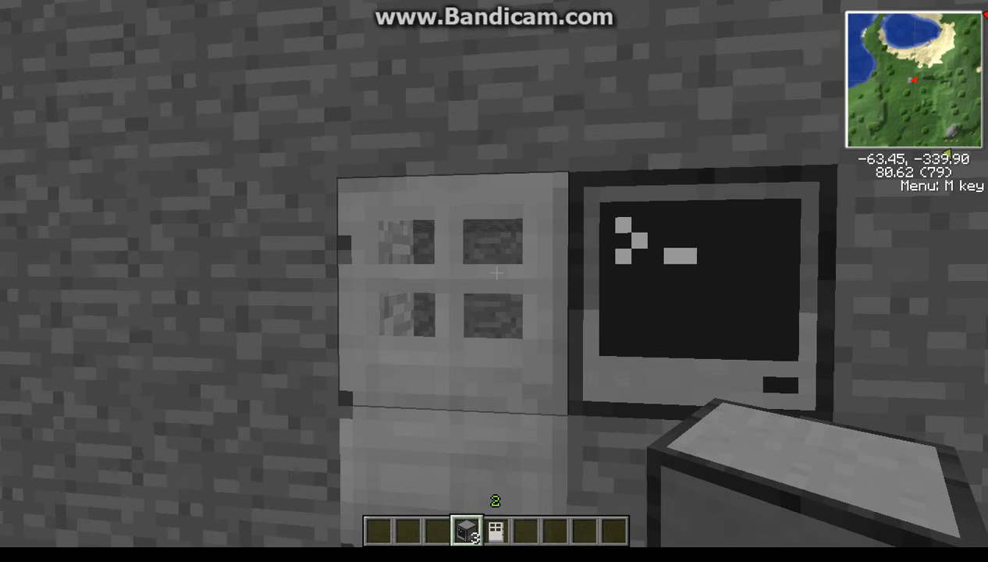
Run shutdown to restart the computer into the Enter Password prompt.
key("Escape")
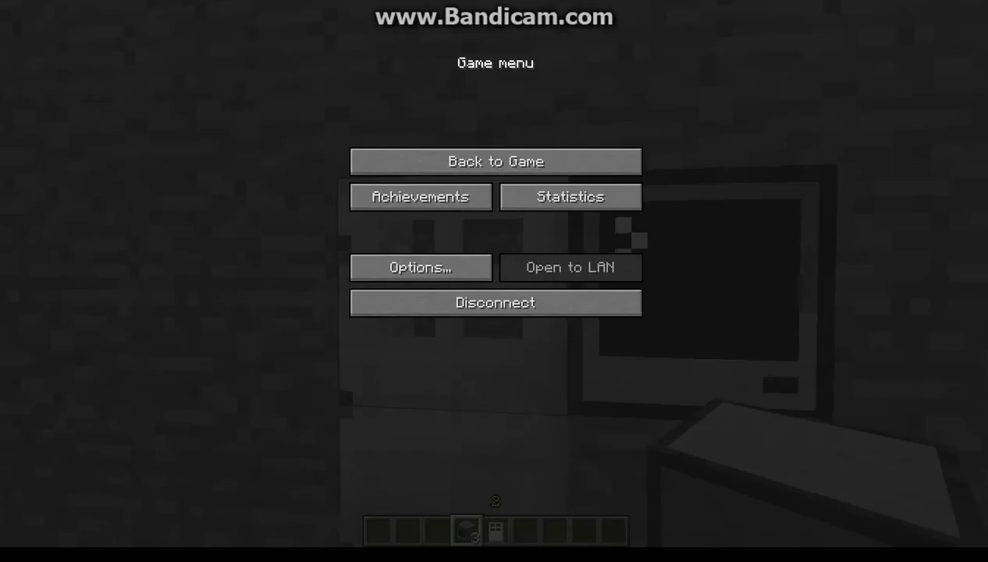